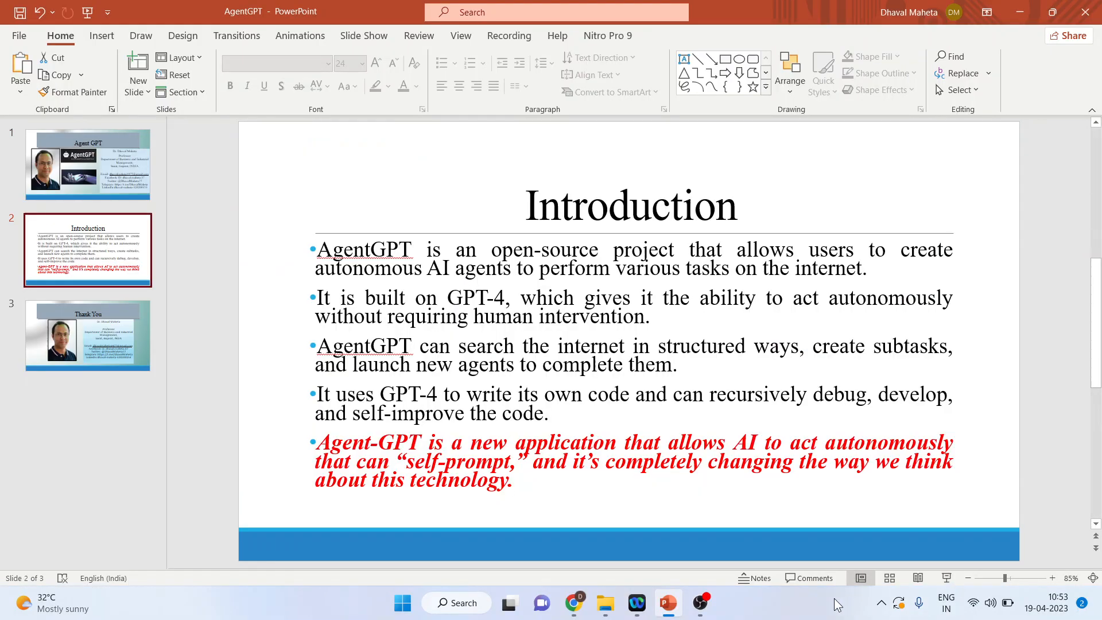
Step: Switch from PowerPoint to the AgentGPT web app in Chrome
left_click(573, 607)
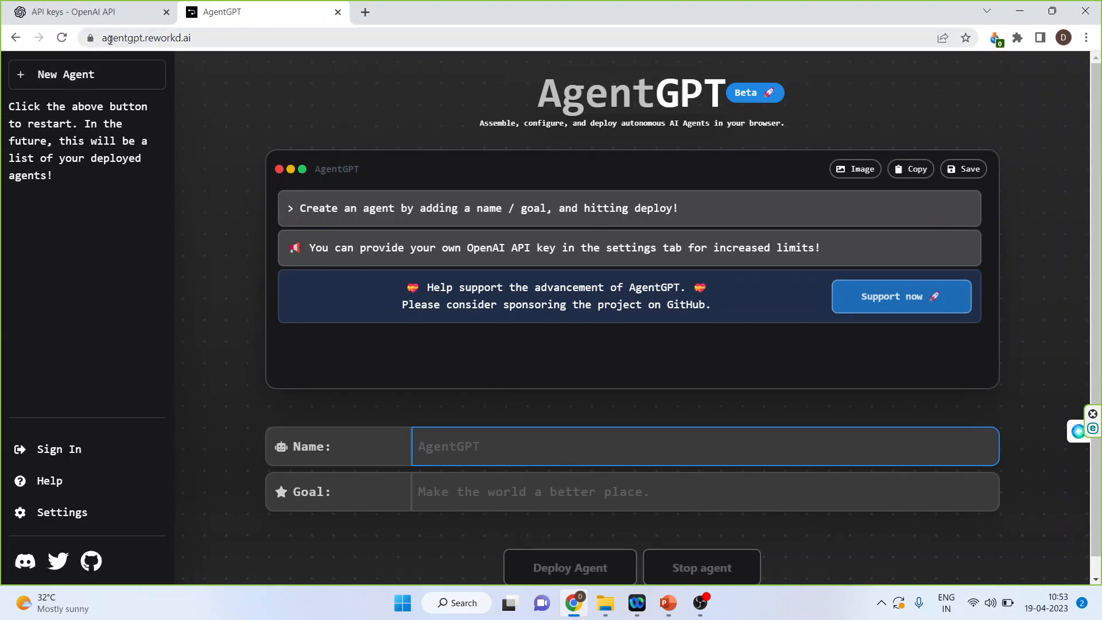
Step: Open AgentGPT's Settings dialog showing the model and API key field
left_click(145, 38)
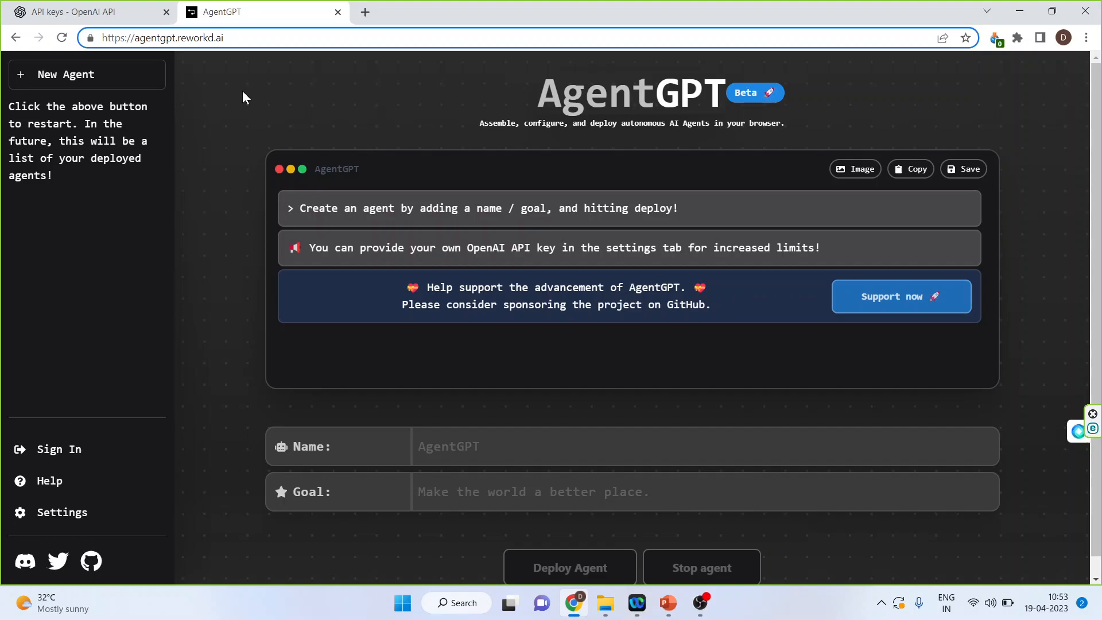
mouse_move(197, 269)
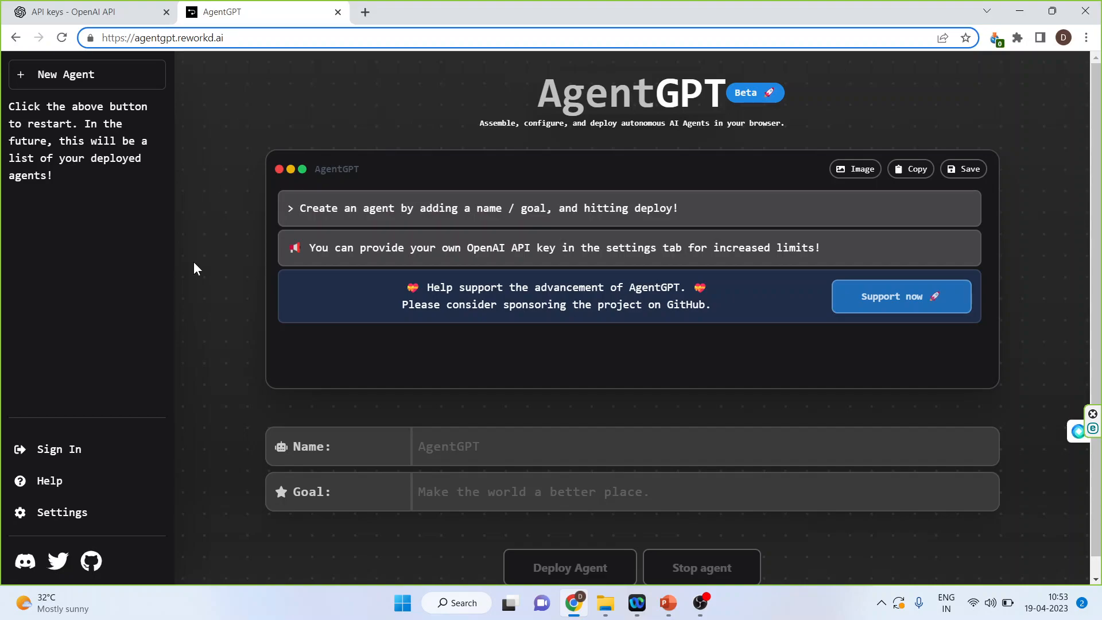
left_click(62, 512)
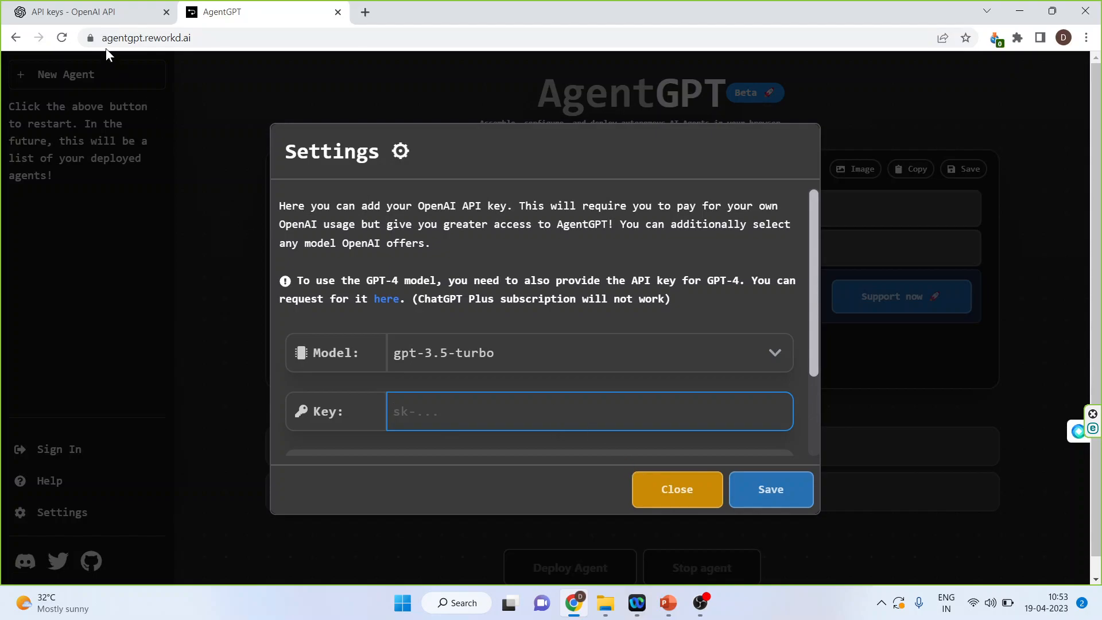
Step: On the OpenAI API keys page, create a new secret key and copy it
left_click(84, 12)
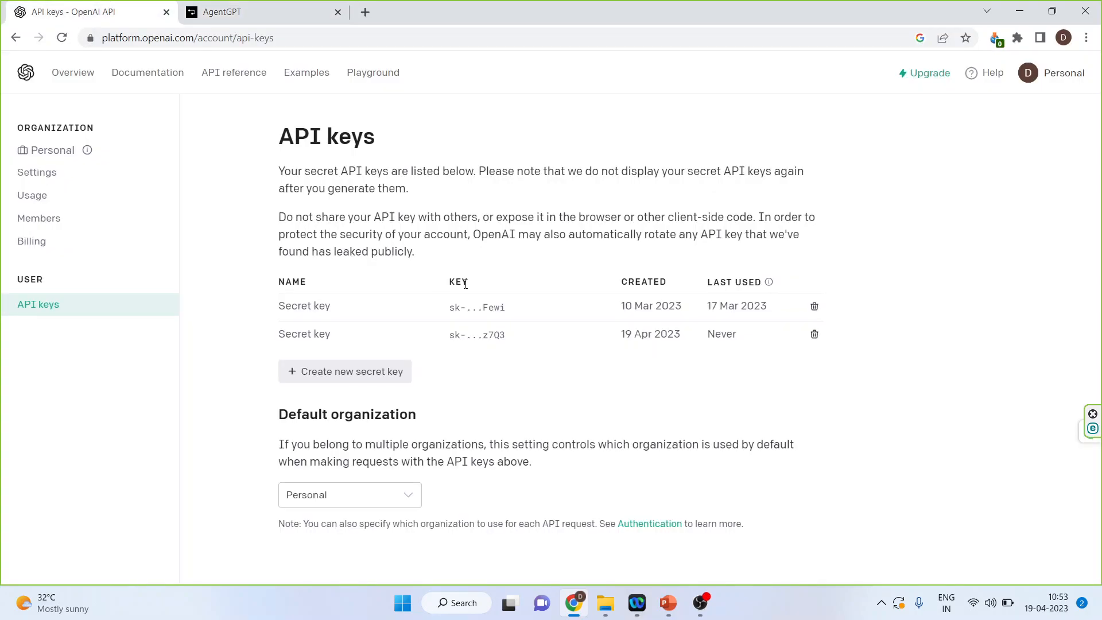
mouse_move(170, 57)
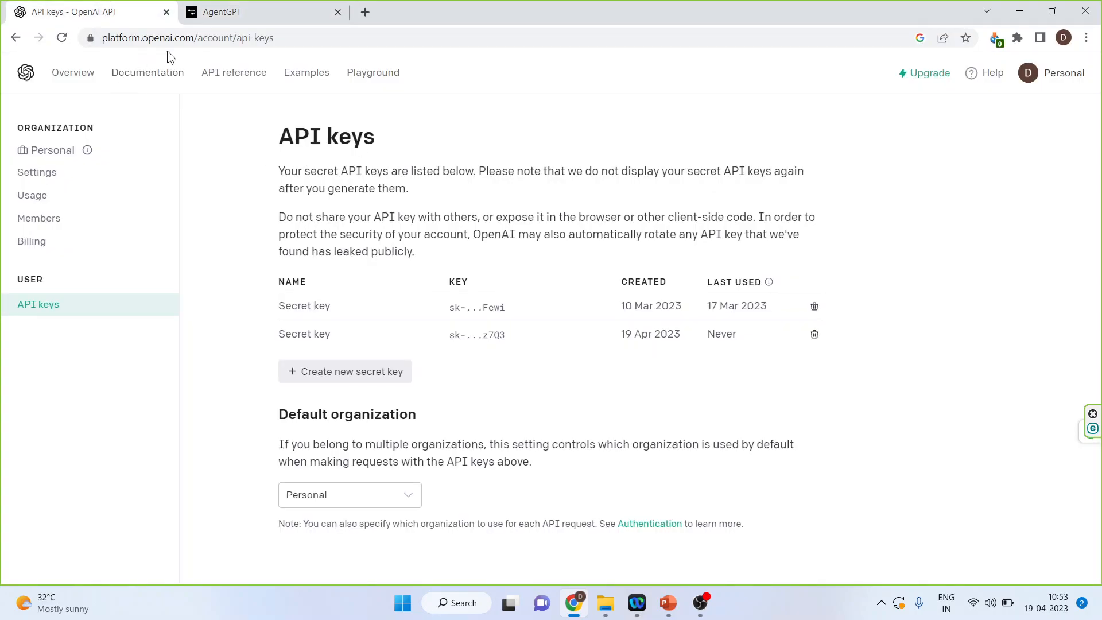
mouse_move(282, 56)
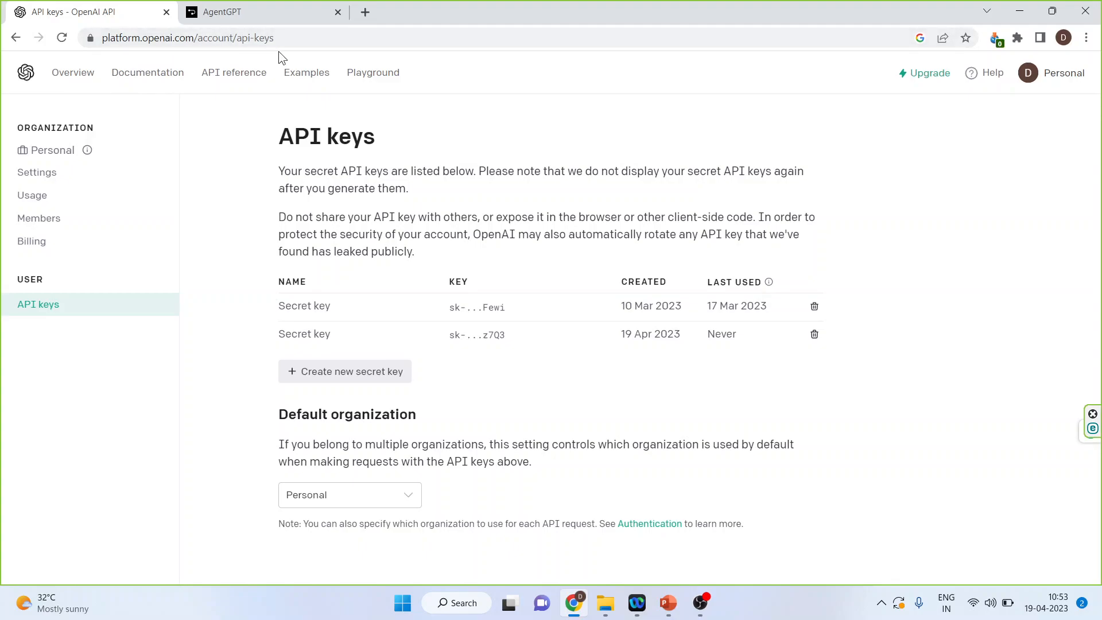
mouse_move(483, 341)
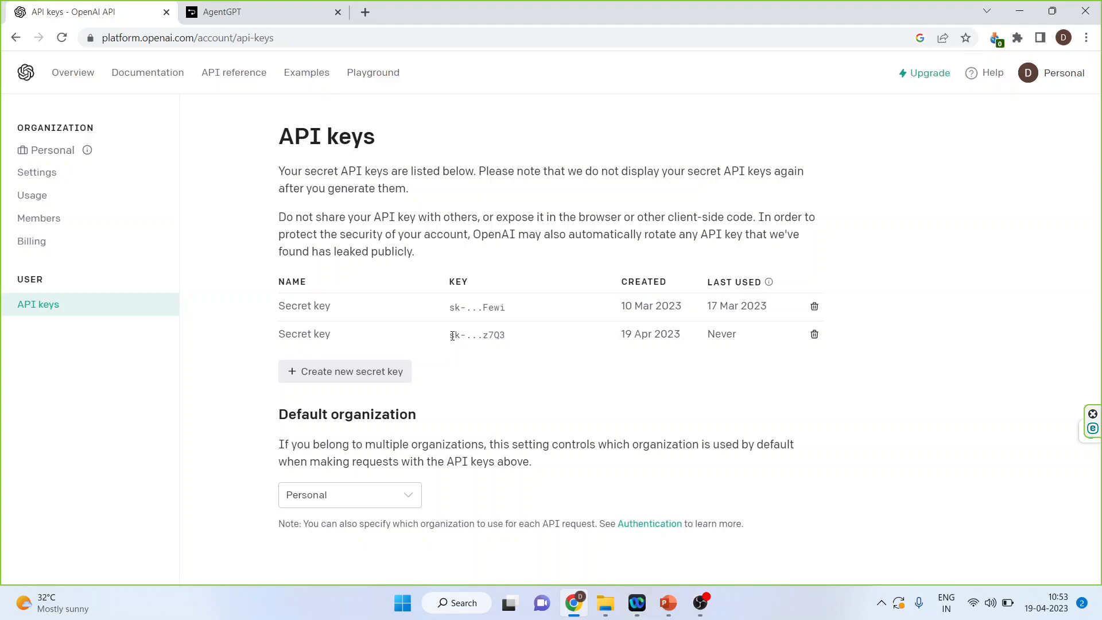
mouse_move(429, 375)
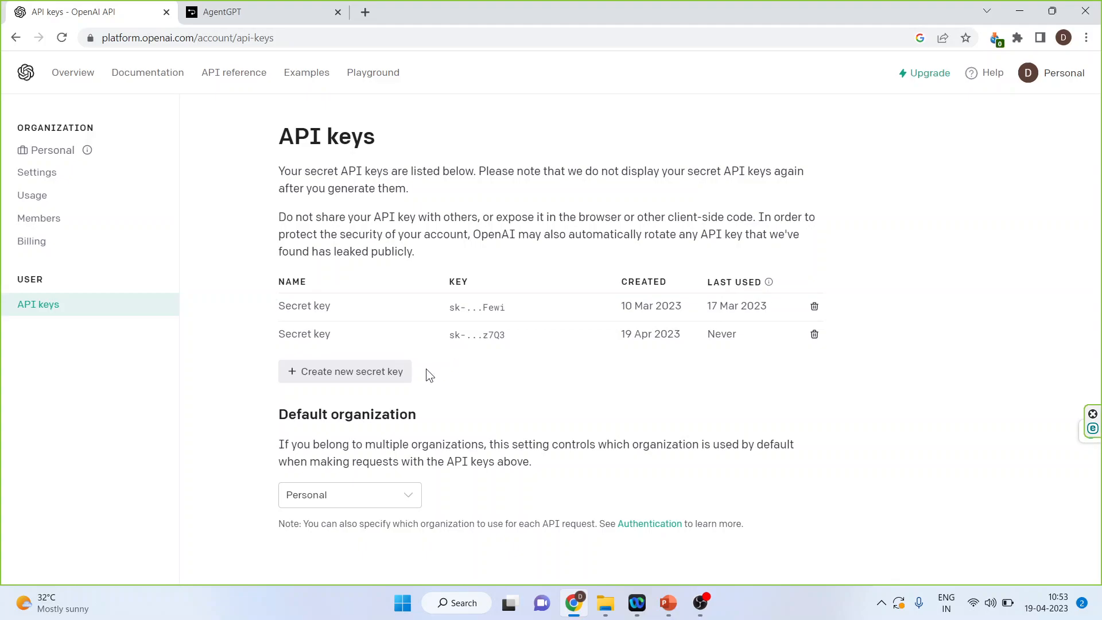
left_click(345, 371)
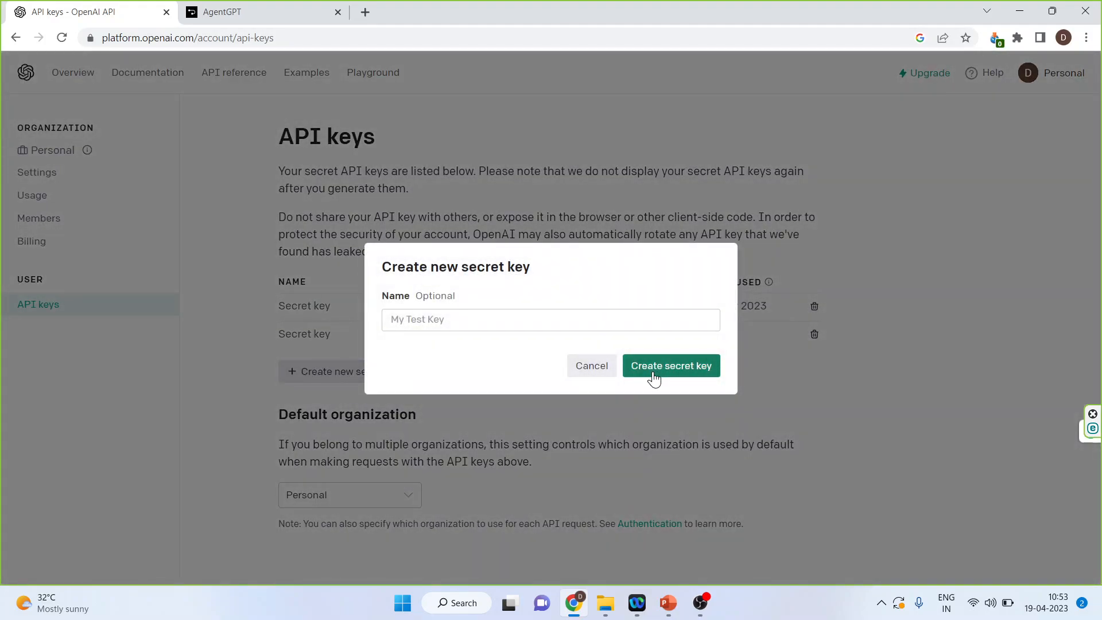
left_click(670, 365)
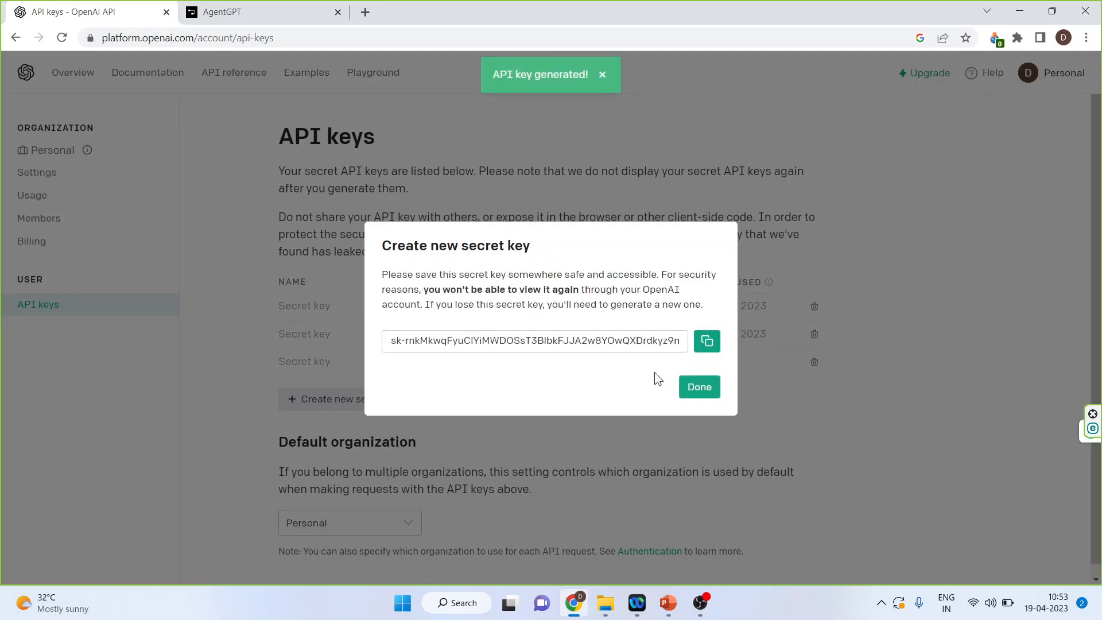
left_click(706, 341)
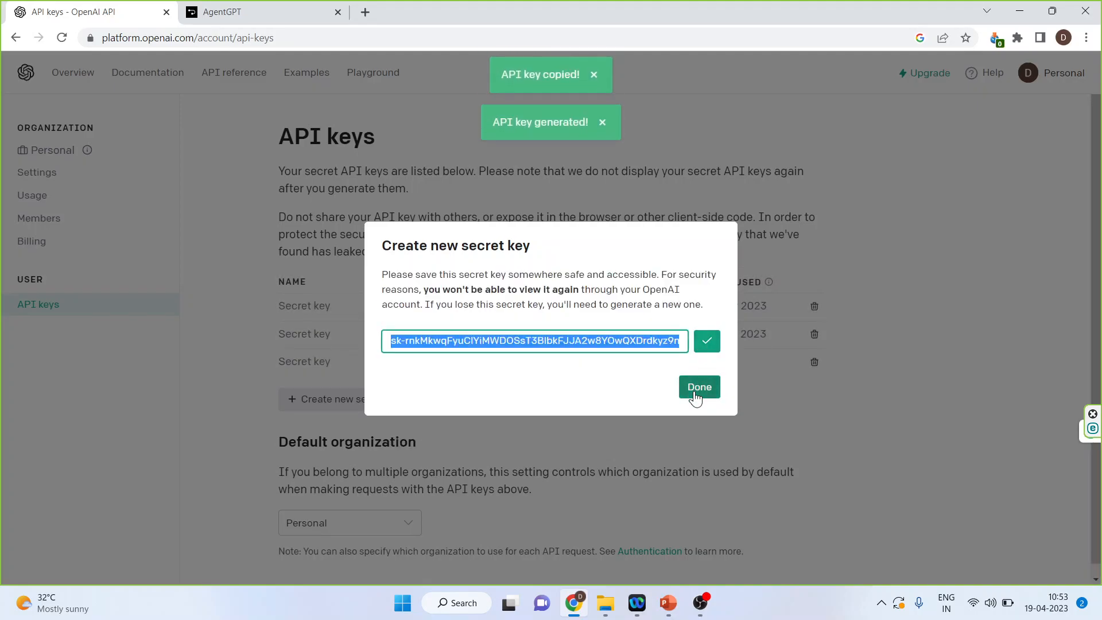
Step: Paste the new sk- OpenAI key into AgentGPT settings and save
left_click(261, 12)
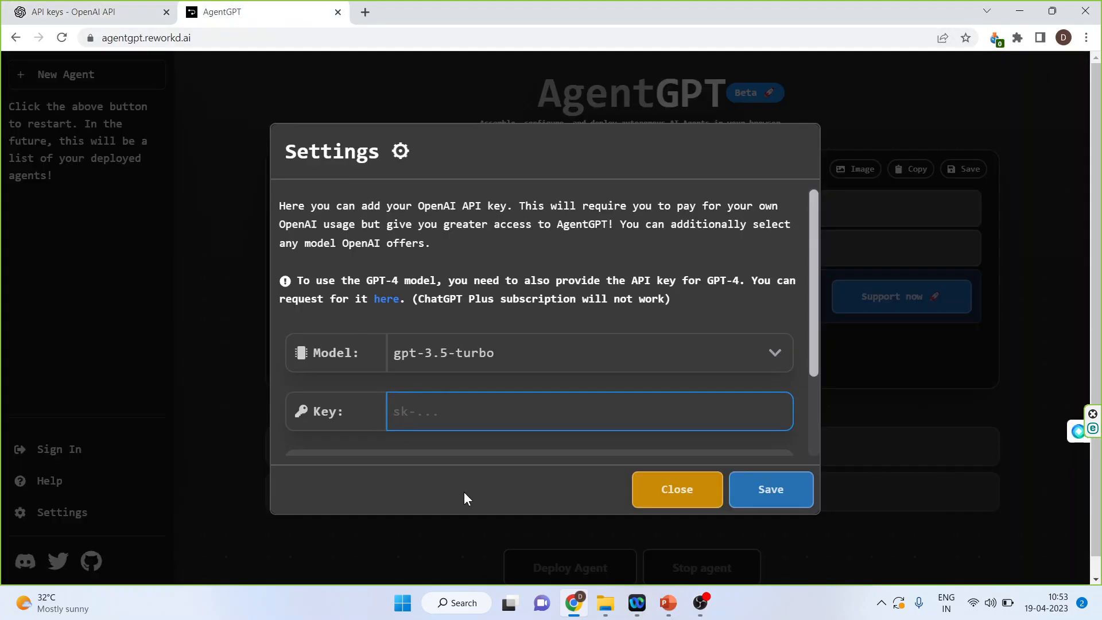
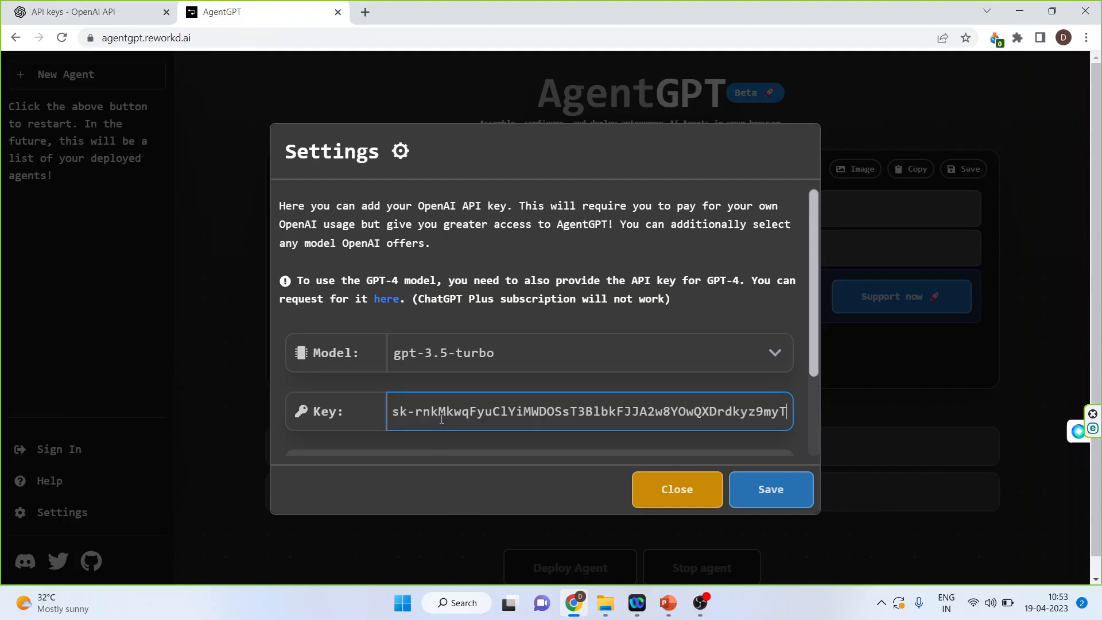
left_click(676, 490)
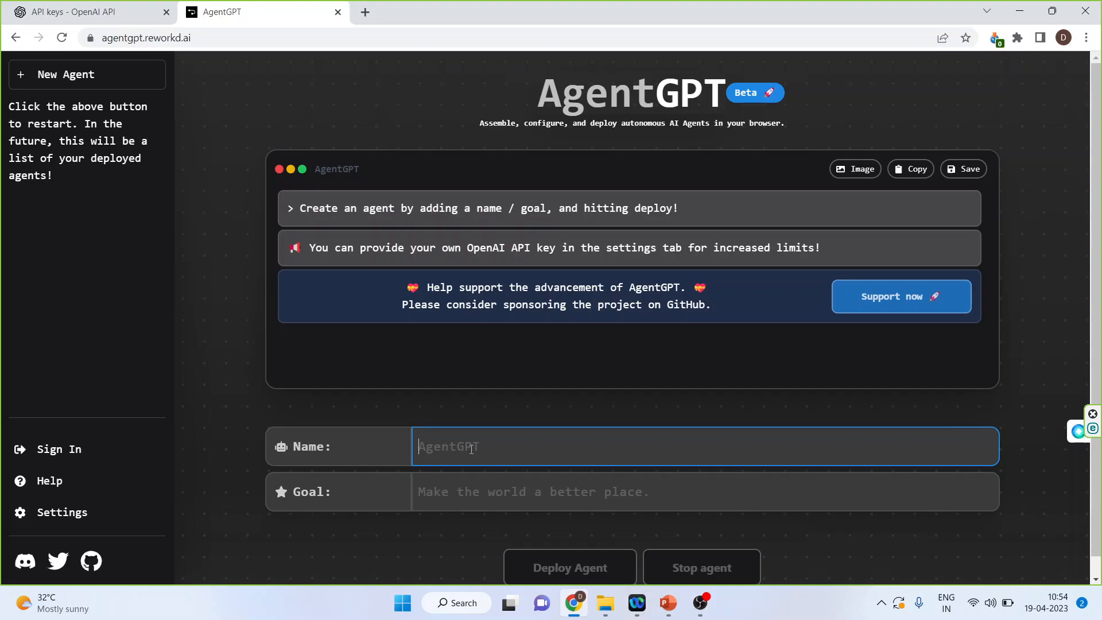
Step: Name the agent 'DhavalGPT'
type("D")
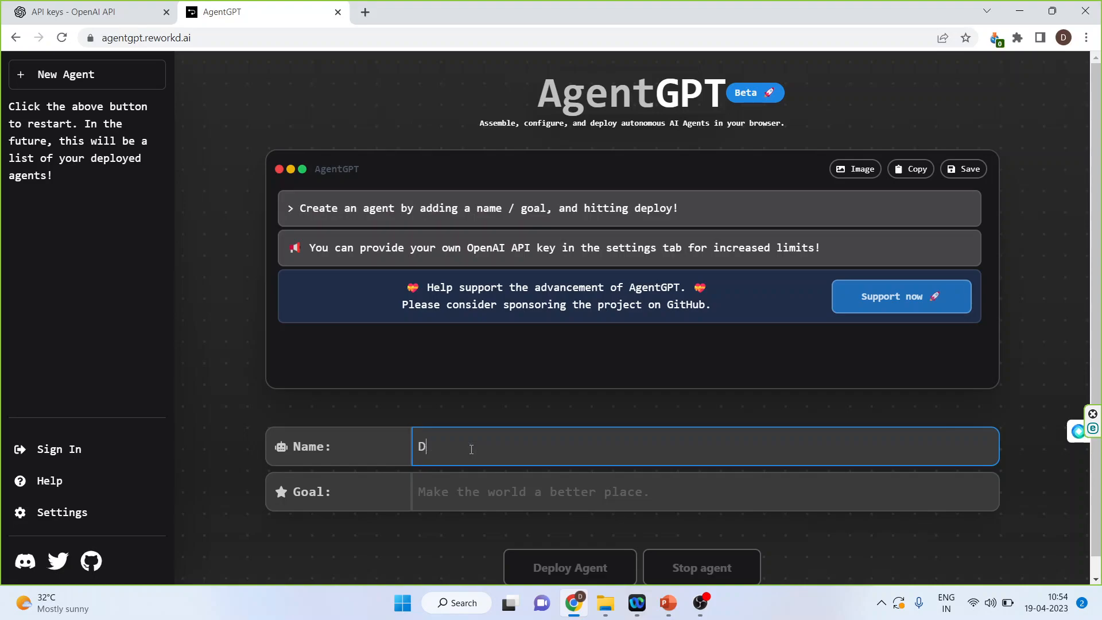
type("haval")
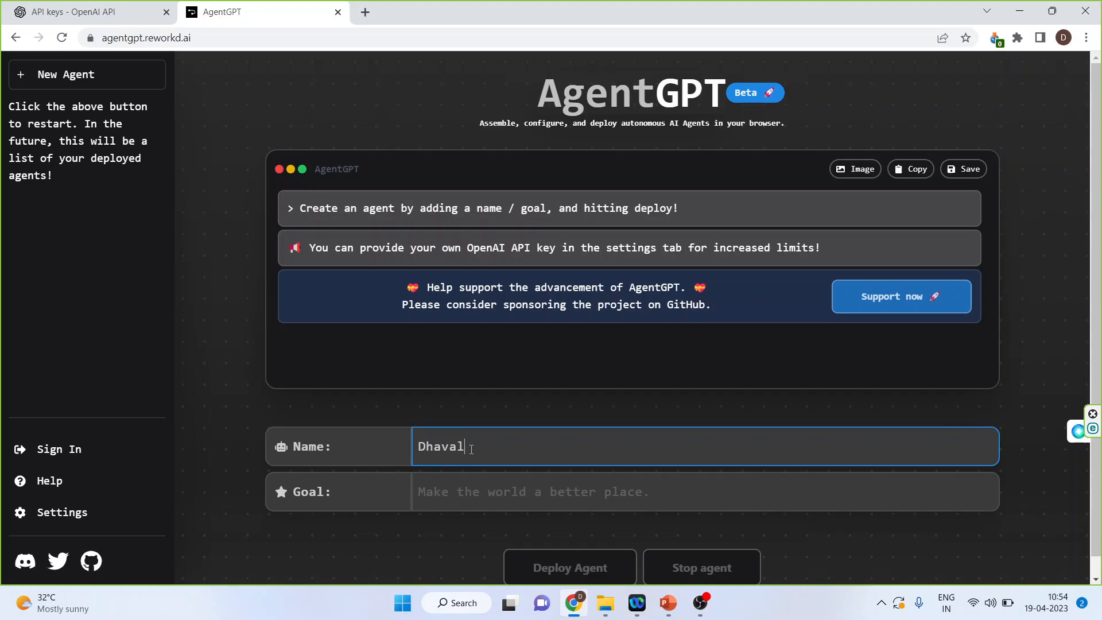
type("GPT")
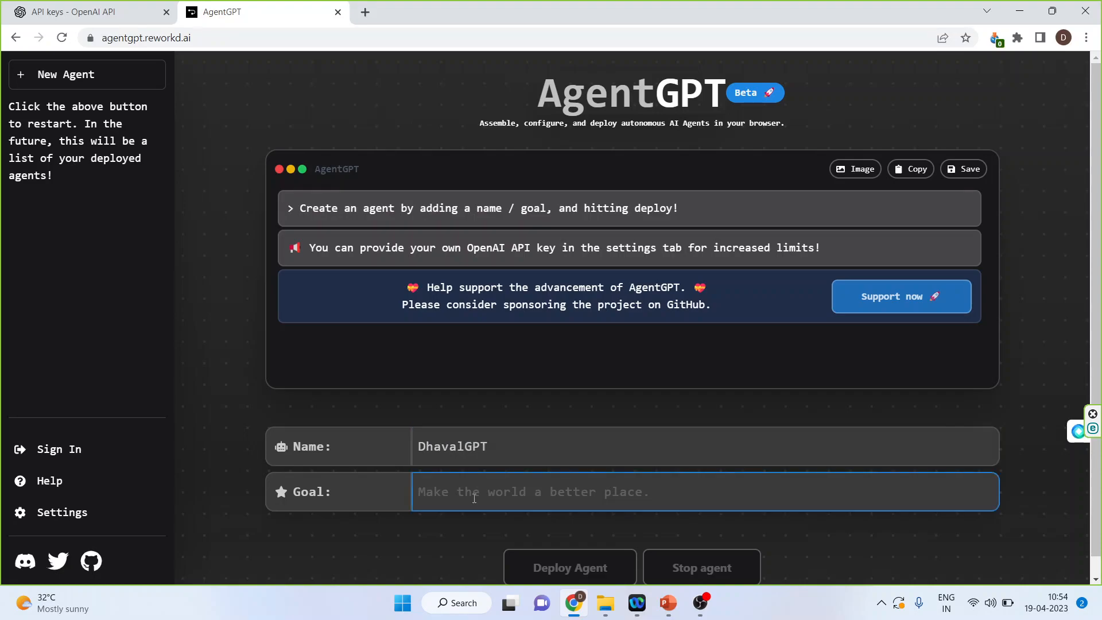
Step: Enter the goal 'identify five stocks in India that can make you richer in next 5 years'
type("identi")
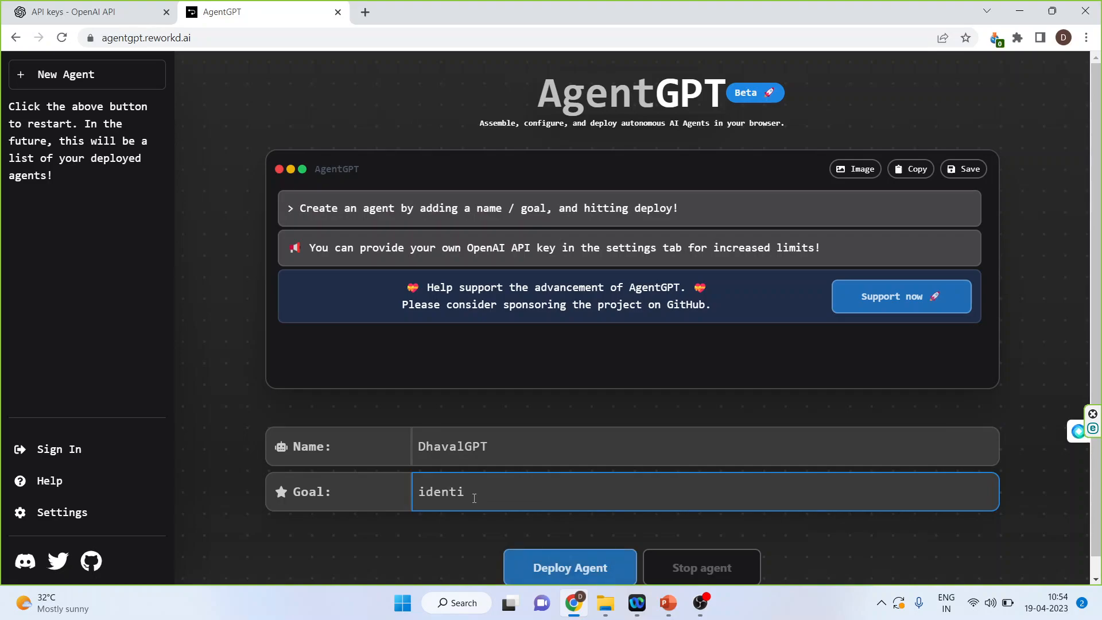
type("fy five")
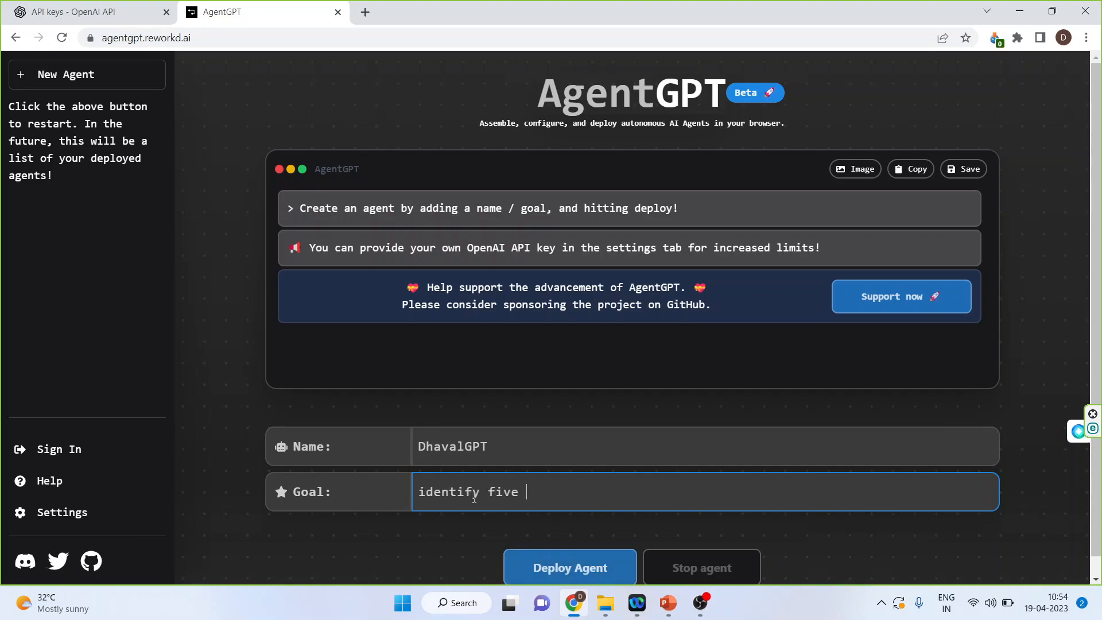
type("stocks in I")
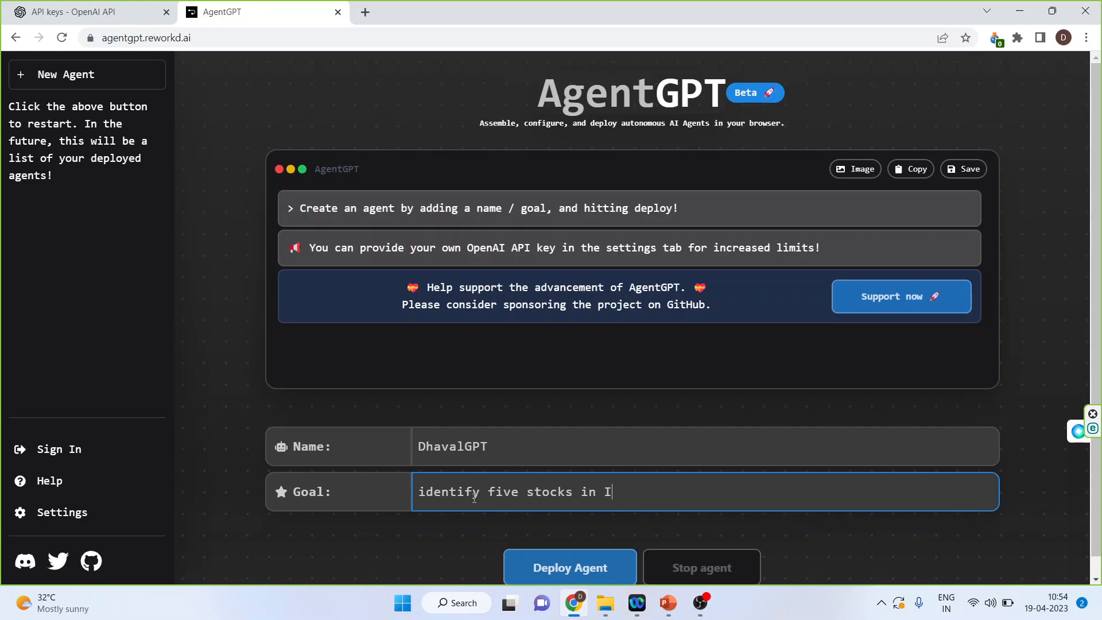
type("nd")
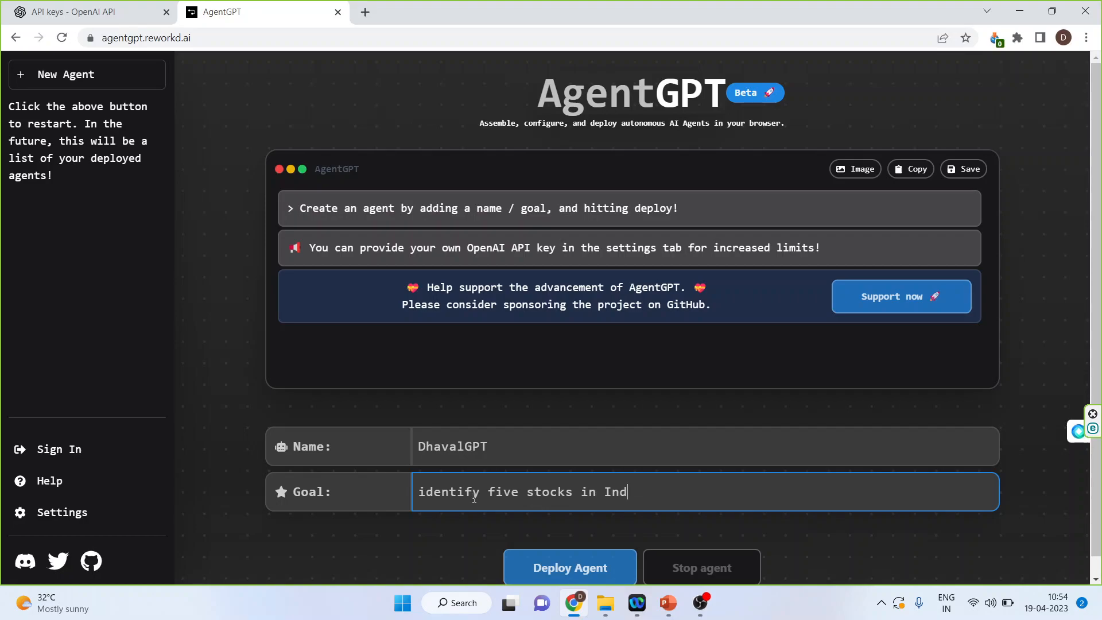
type("ia that can")
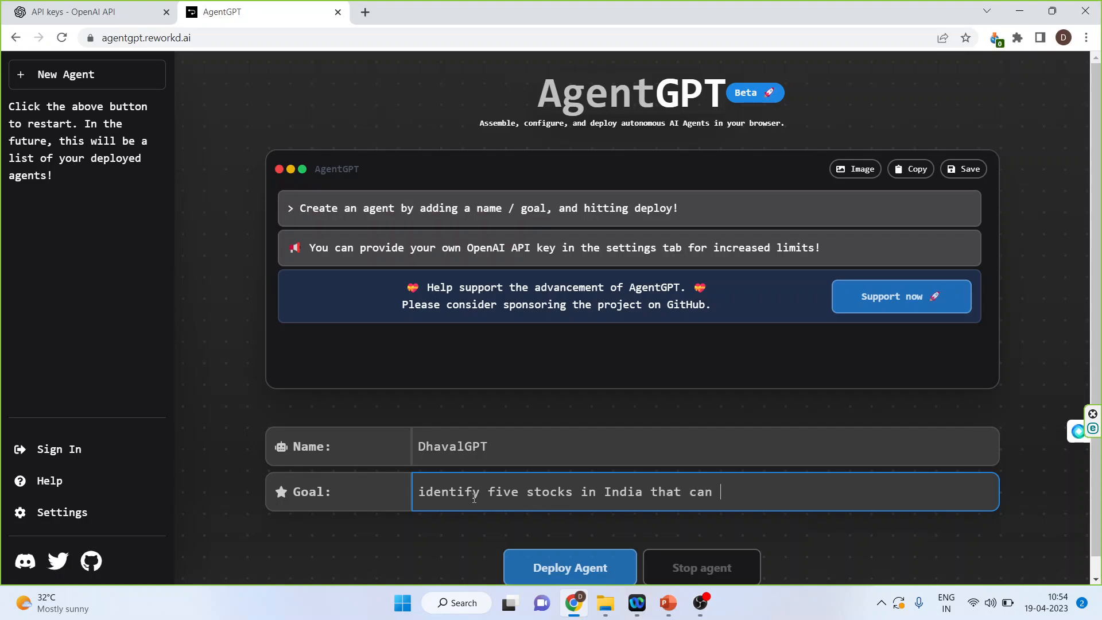
type("make you r")
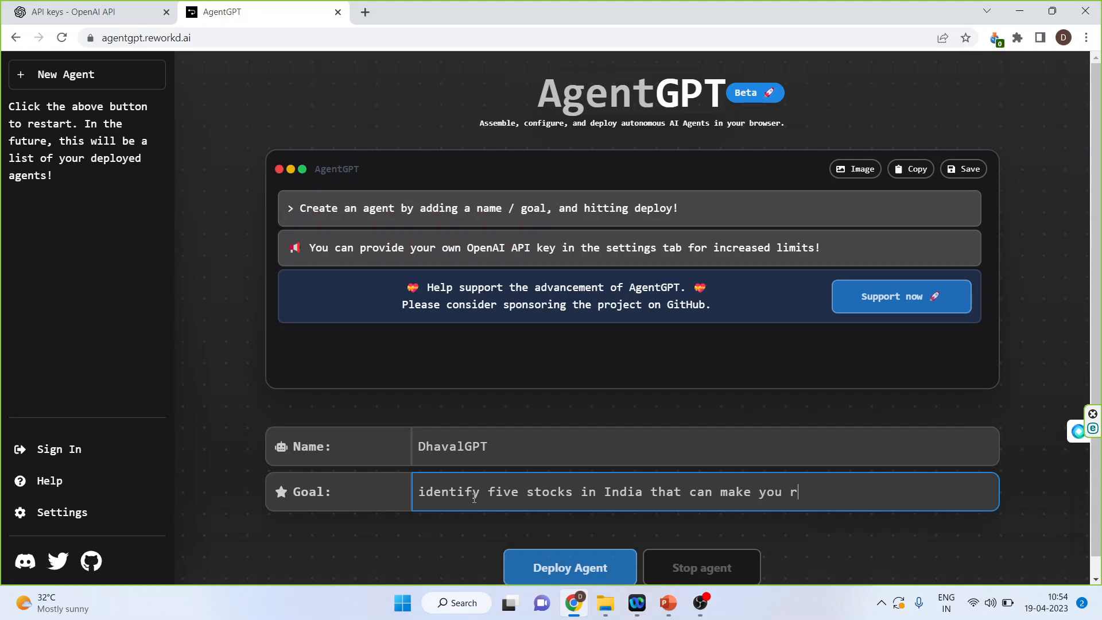
type("icher in nex")
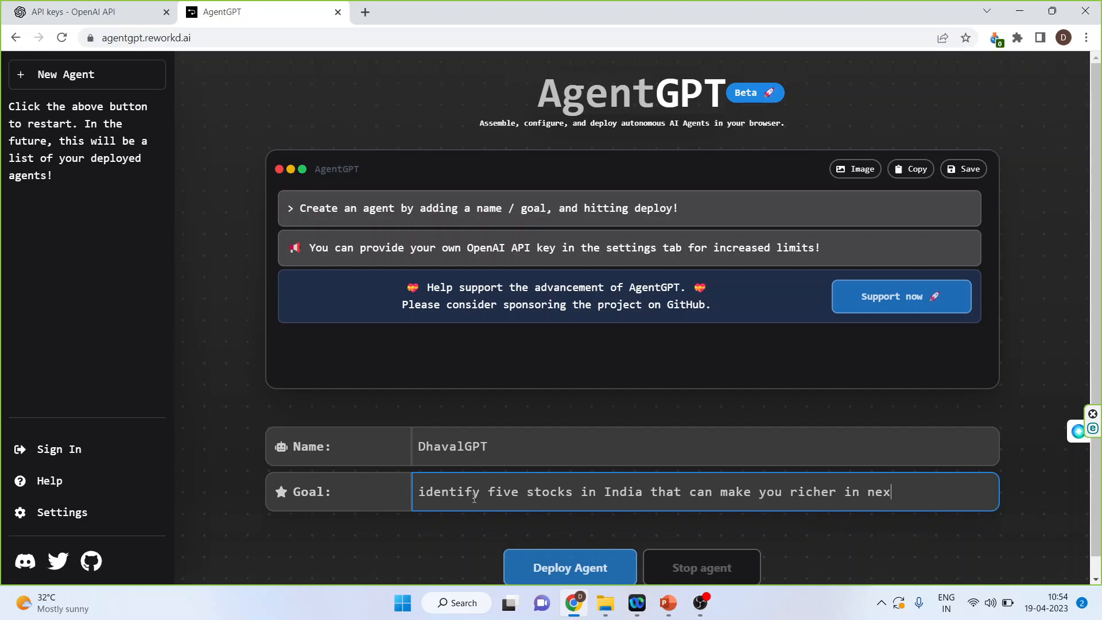
type("t 5 years")
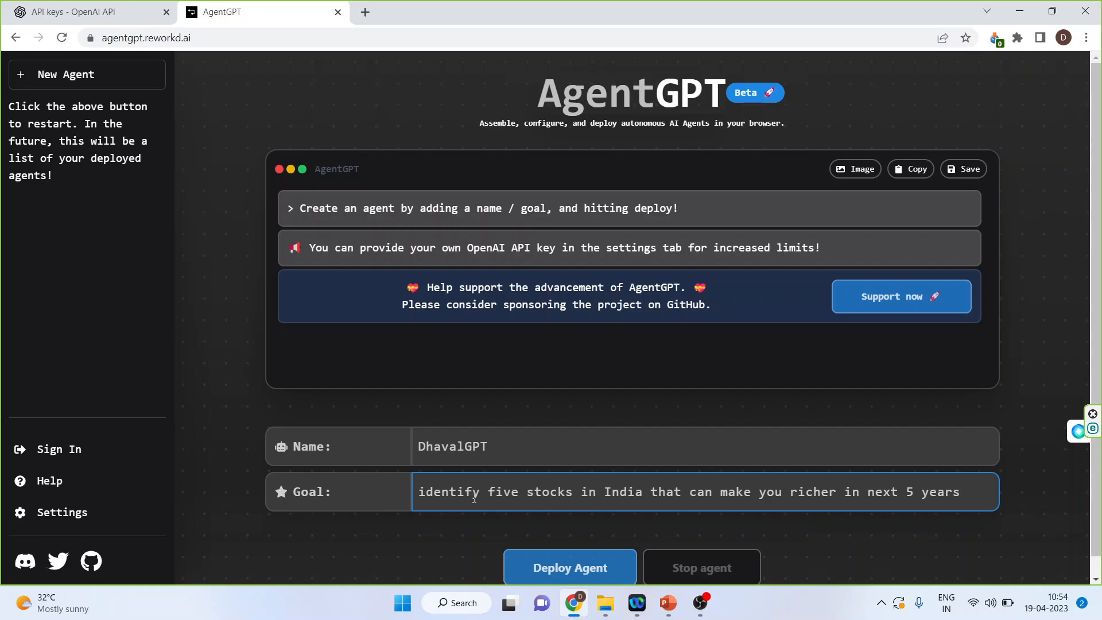
Step: Deploy the DhavalGPT agent
left_click(569, 567)
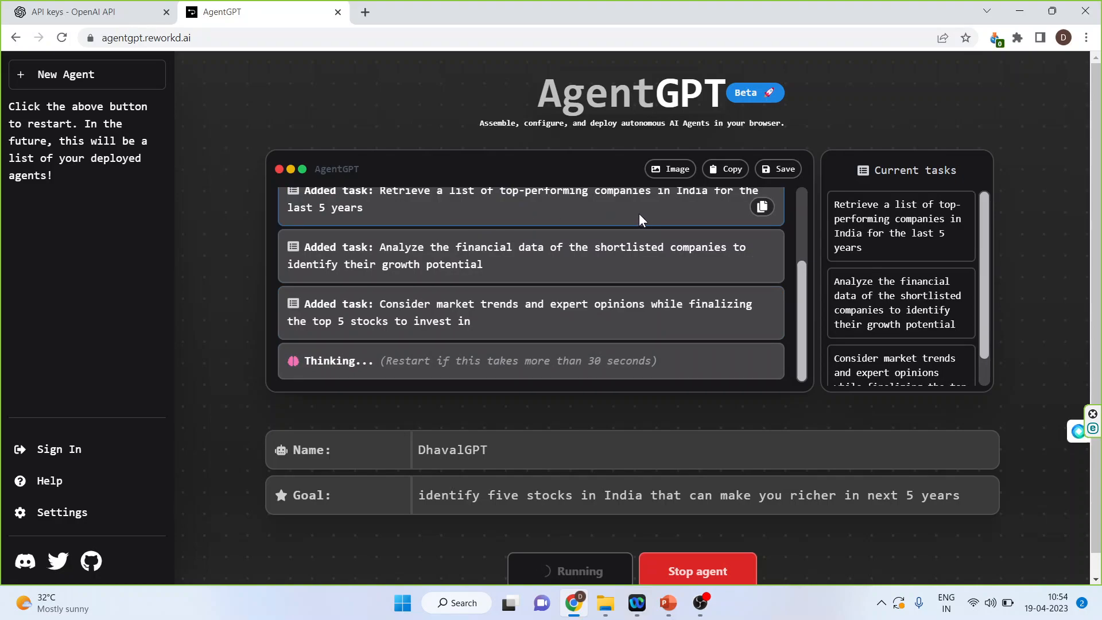
mouse_move(578, 270)
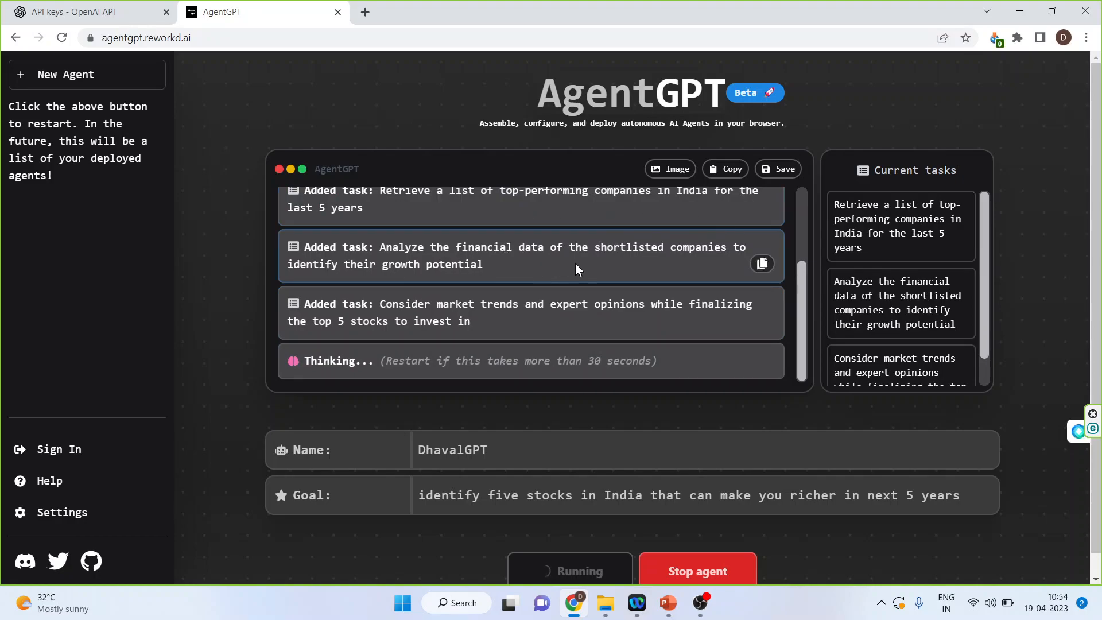
mouse_move(692, 271)
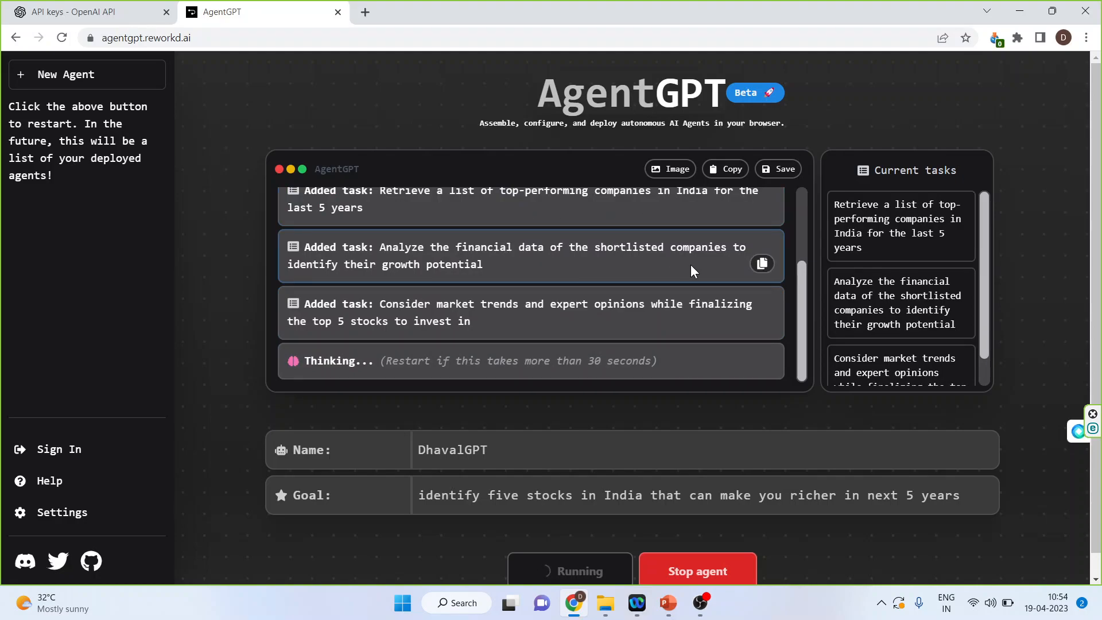
mouse_move(566, 304)
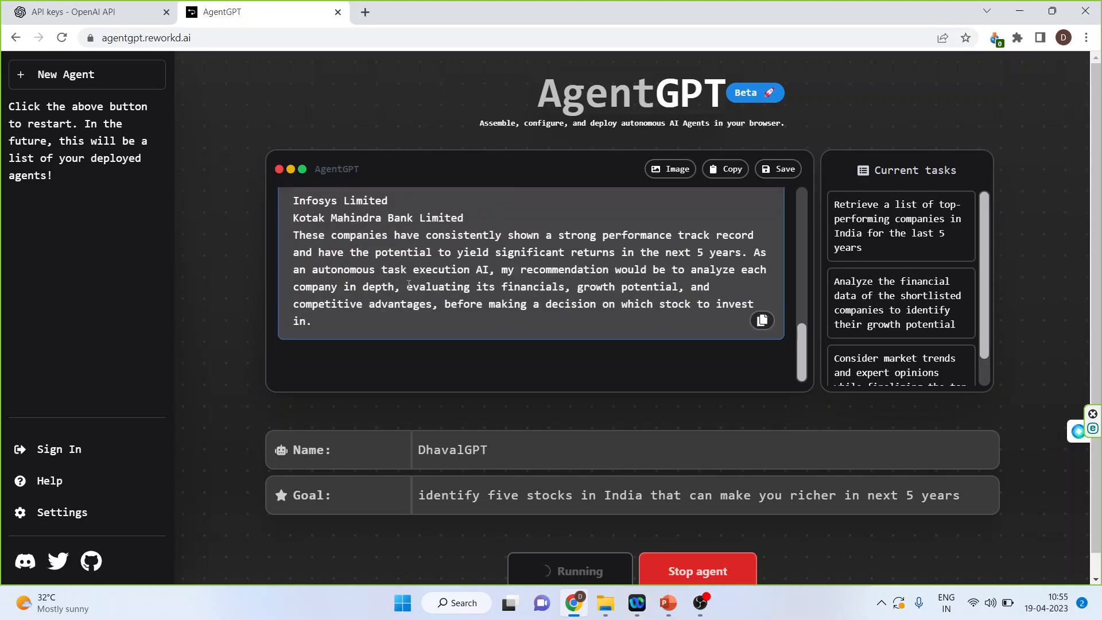
Step: Scroll through the first task's output listing TCS, Reliance, HDFC Bank, Infosys, Kotak Mahindra
scroll("up", 3)
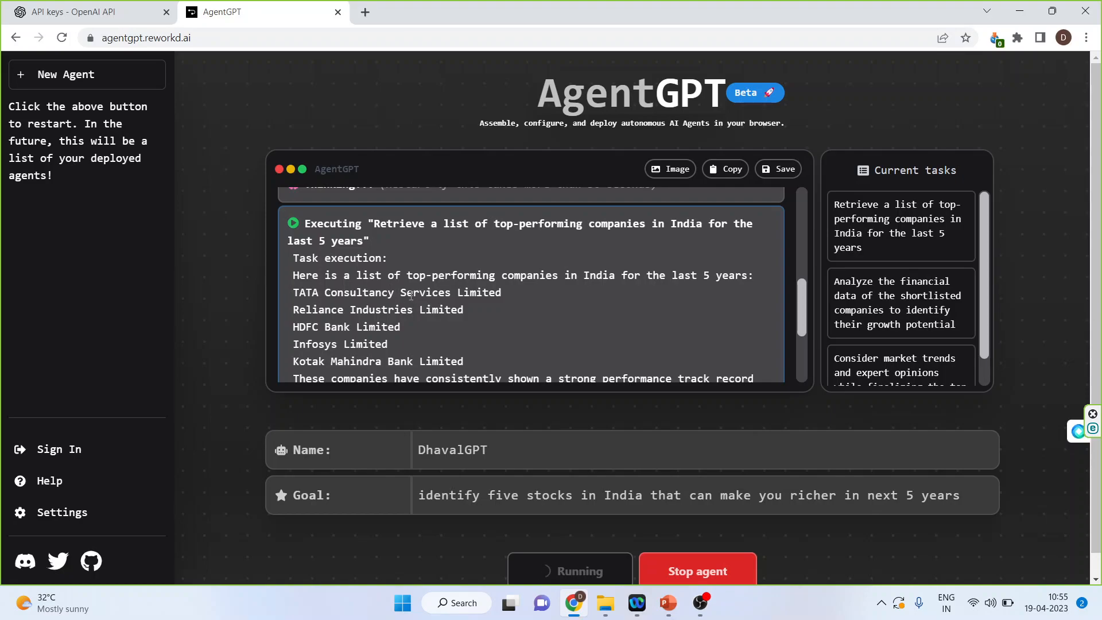
mouse_move(589, 294)
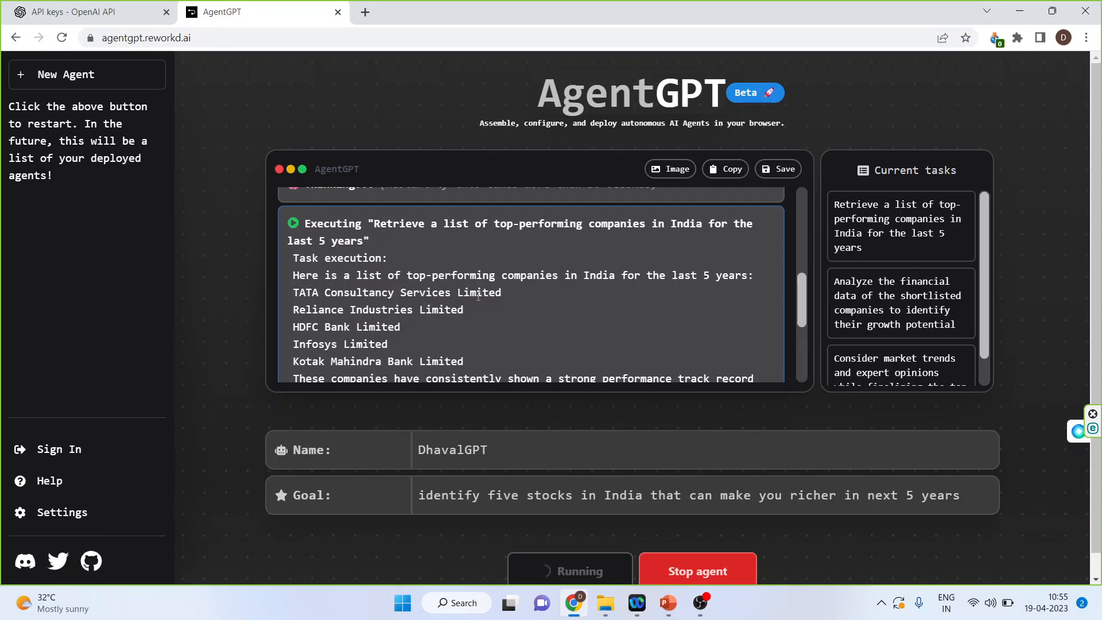
scroll("down", 3)
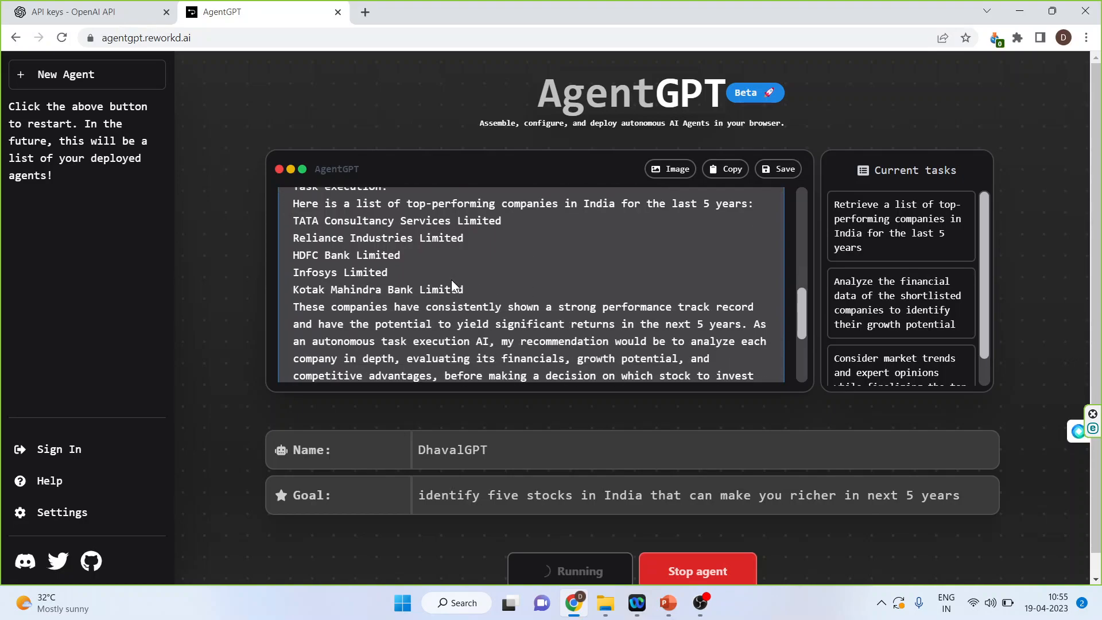
mouse_move(439, 282)
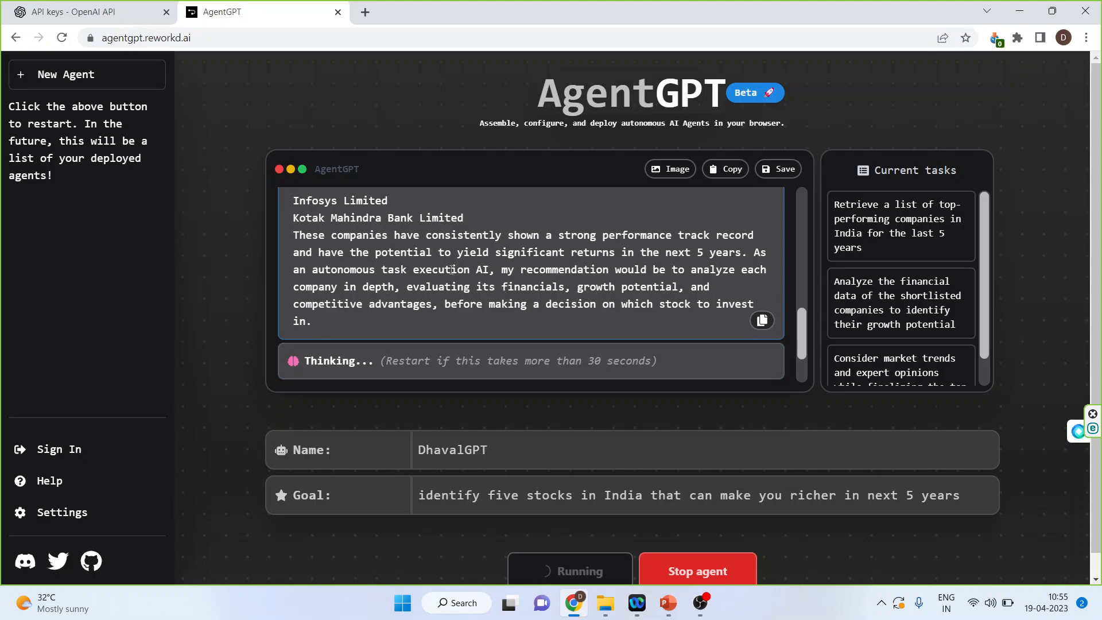
mouse_move(558, 269)
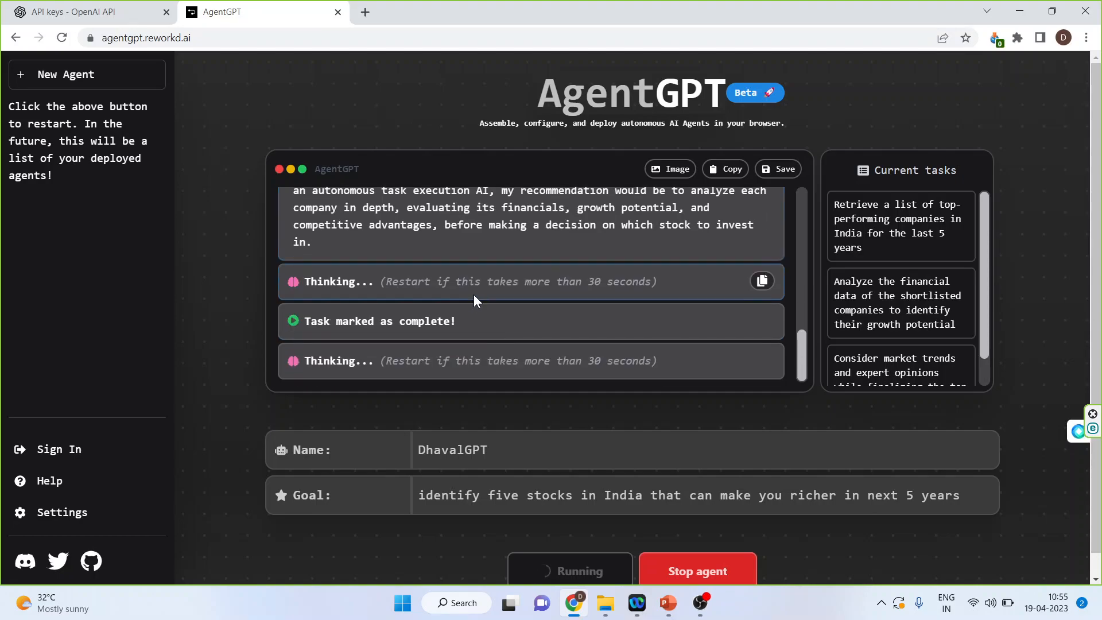
mouse_move(483, 294)
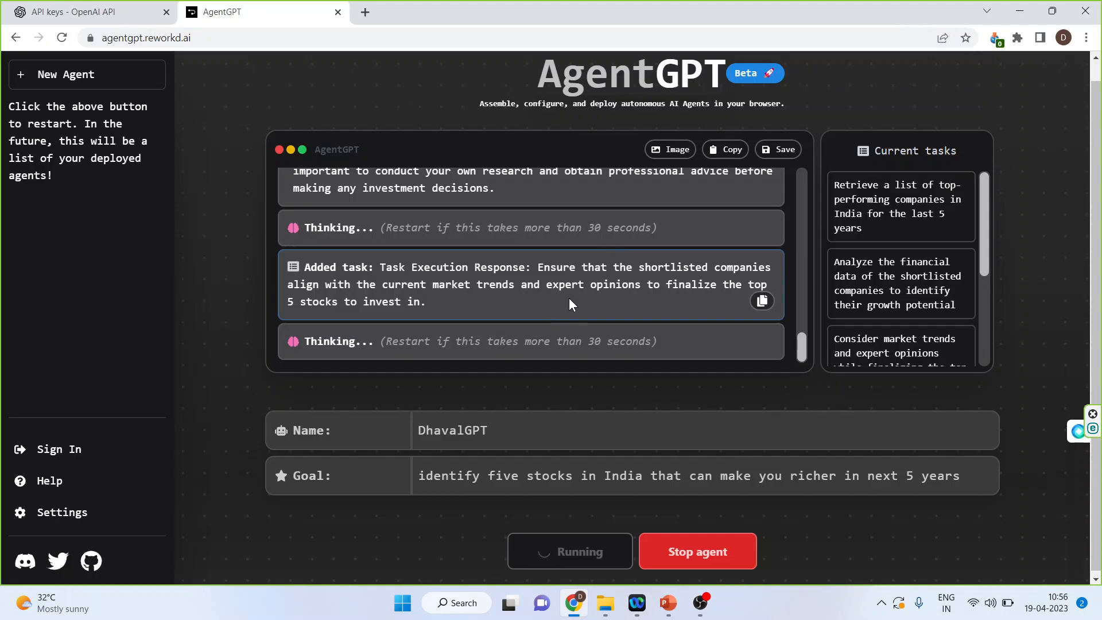
mouse_move(716, 287)
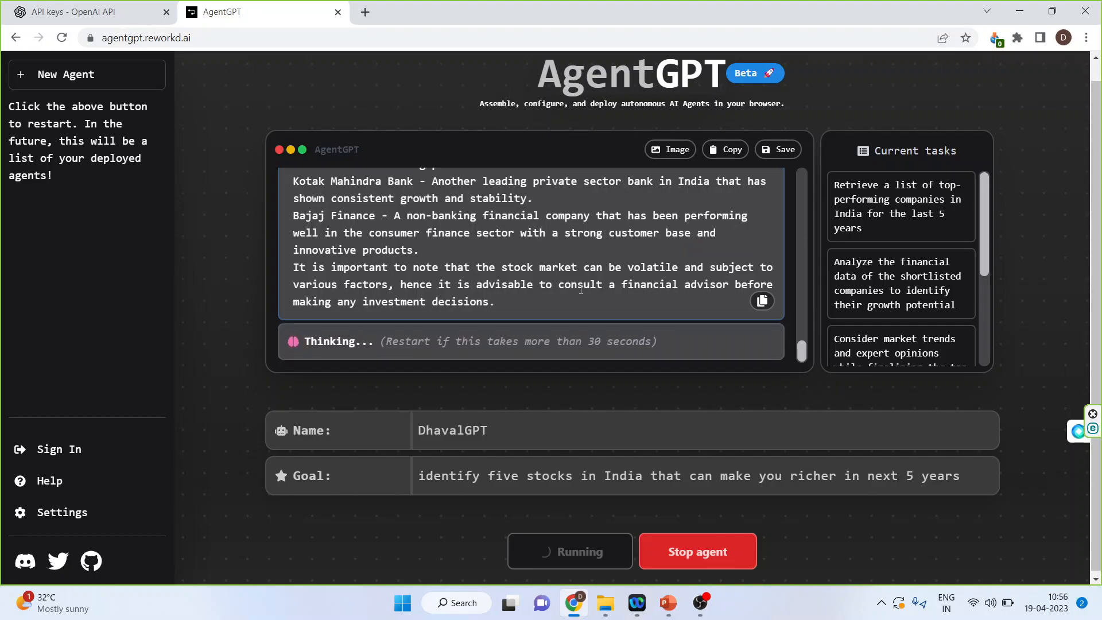
Step: Scroll to review the top five stocks, including Reliance and Bajaj Finance
scroll("up", 3)
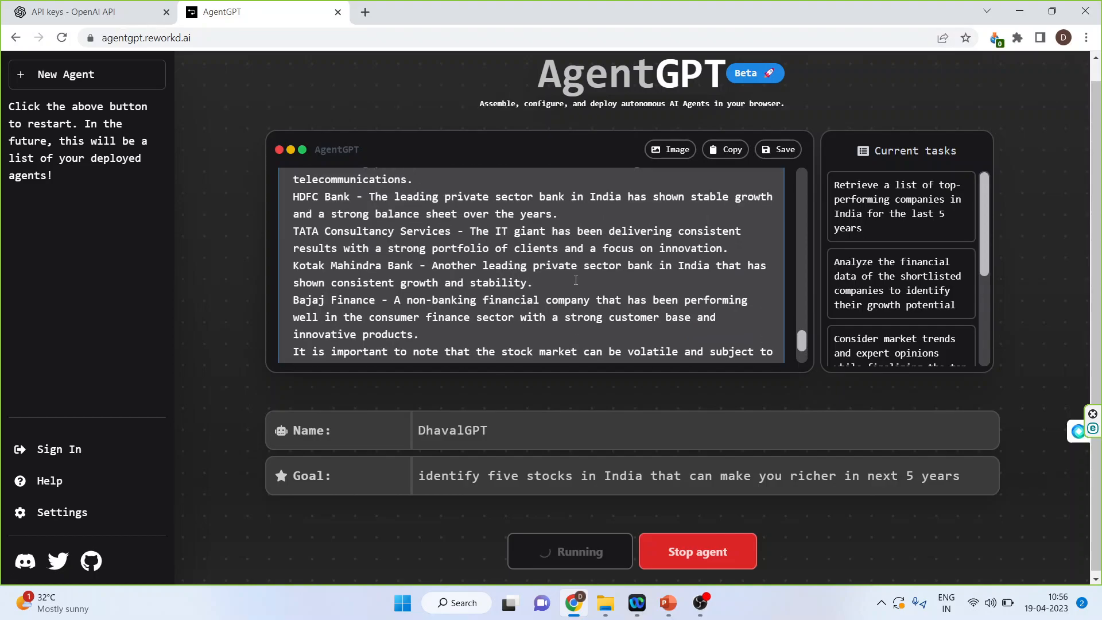
scroll("up", 3)
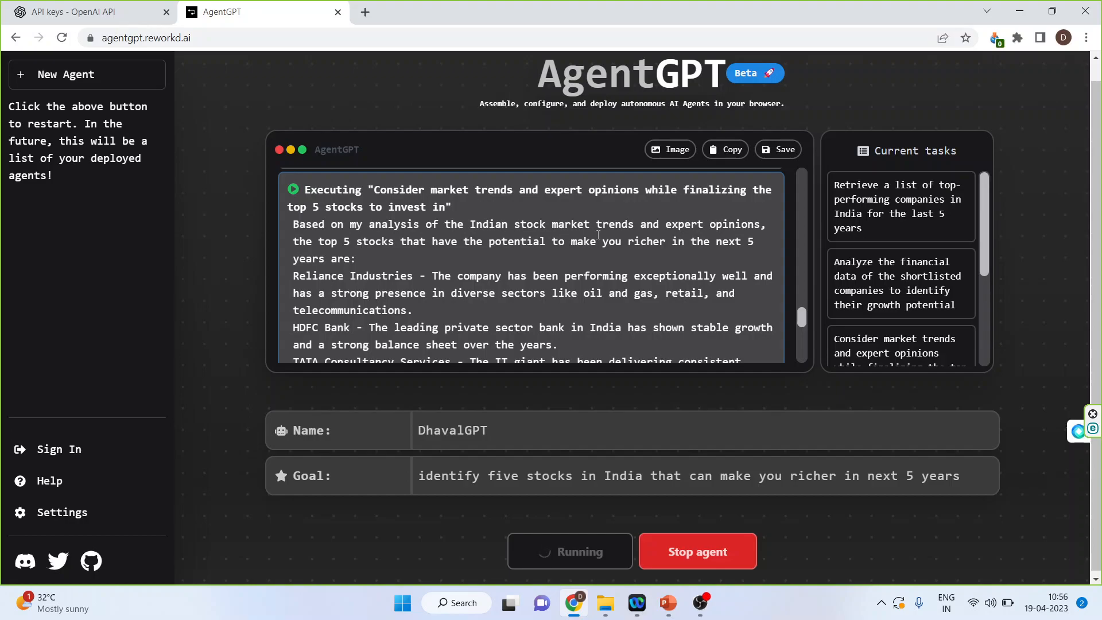
scroll("down", 3)
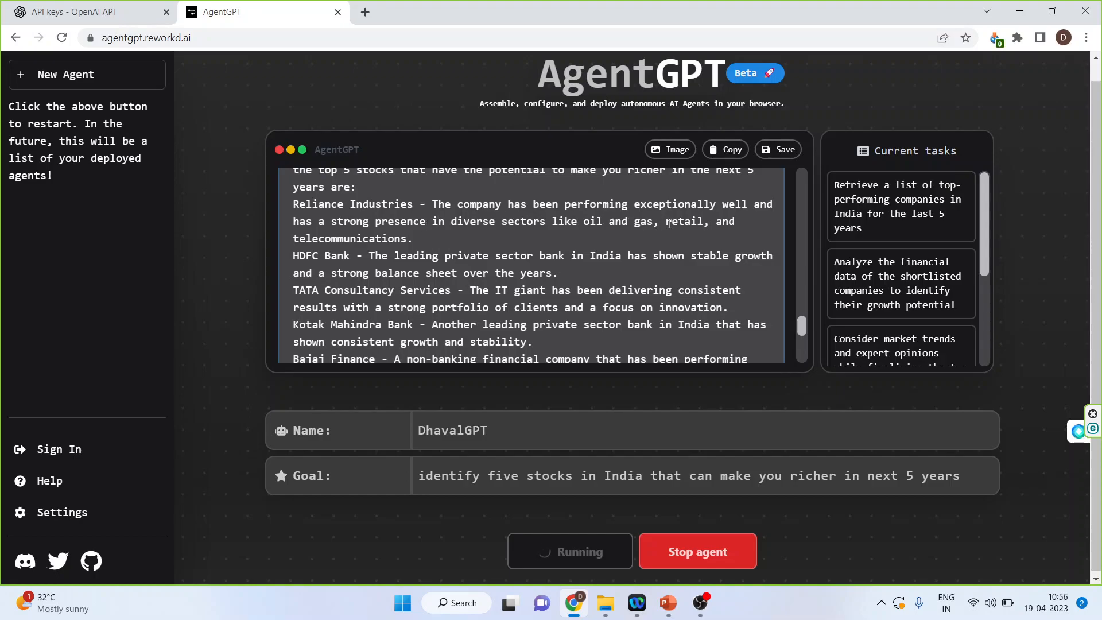
scroll("up", 3)
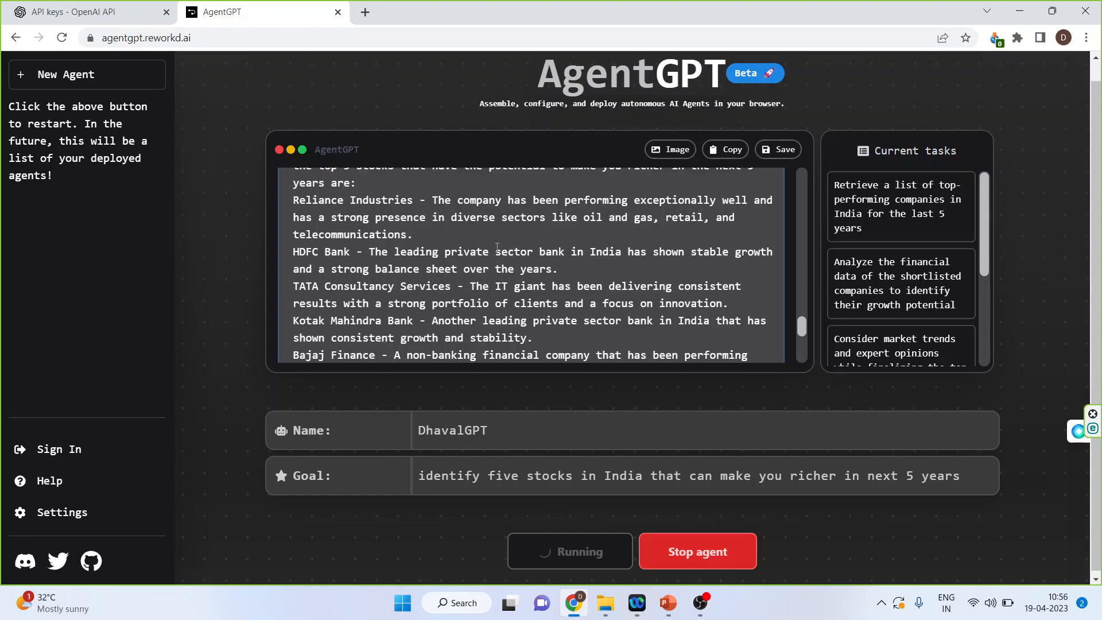
scroll("down", 3)
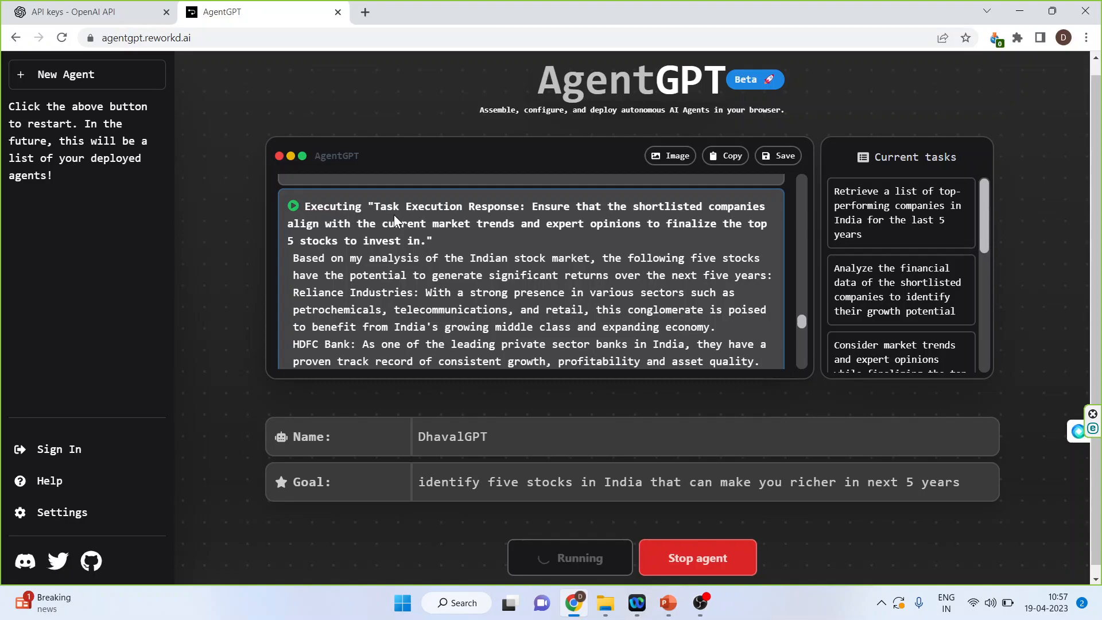
mouse_move(733, 219)
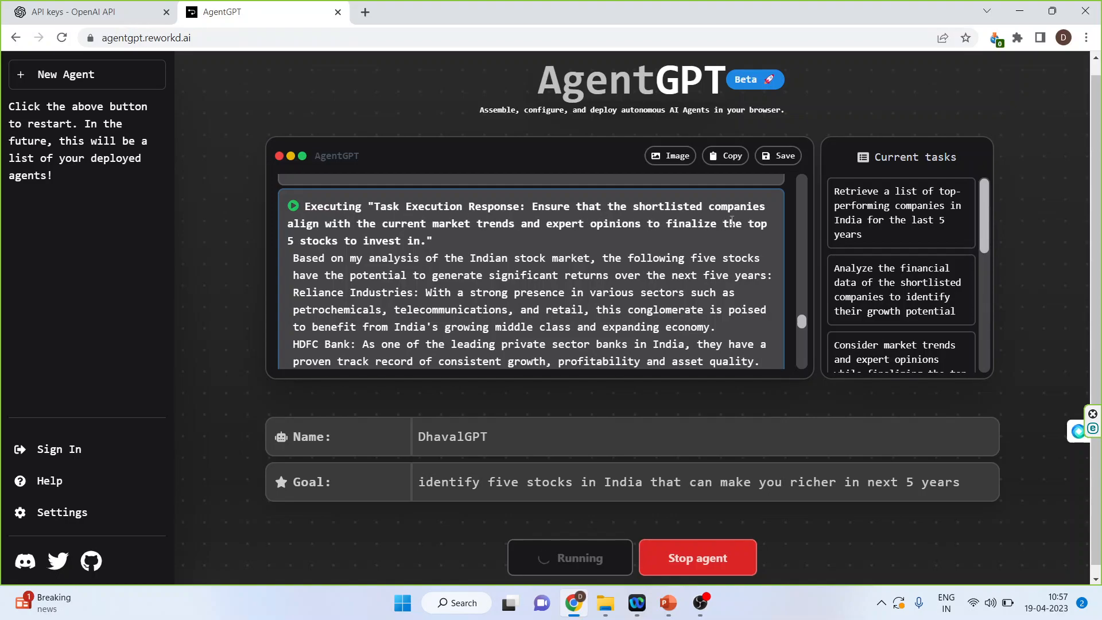
mouse_move(520, 239)
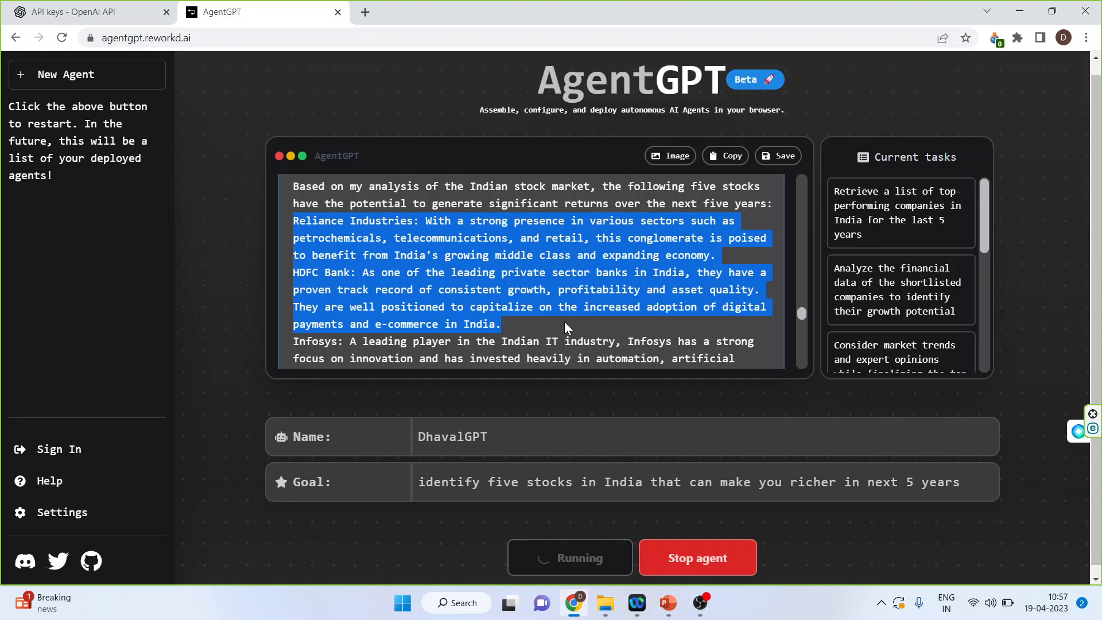
Step: Dismiss the clipboard permission popup and read the refined five-stock reasoning
left_click(726, 156)
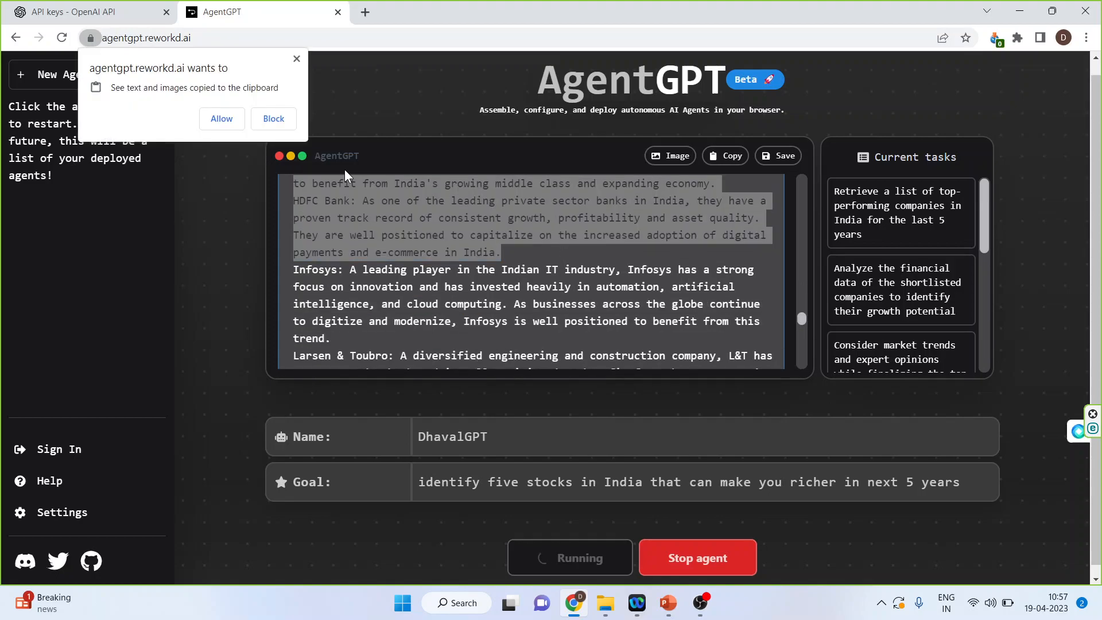
left_click(273, 118)
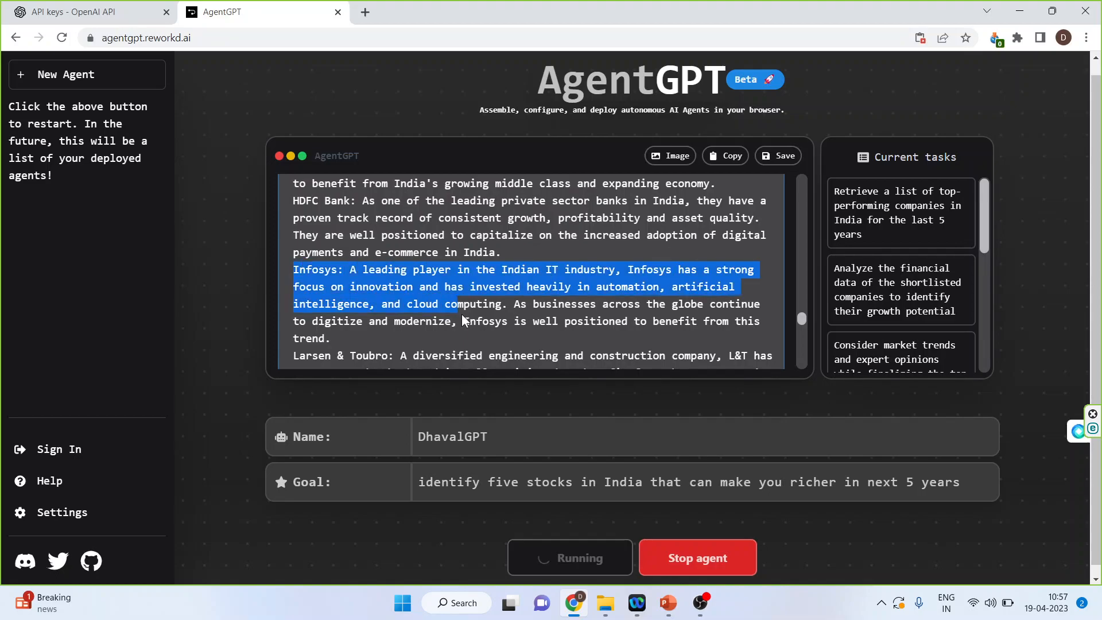
scroll("down", 3)
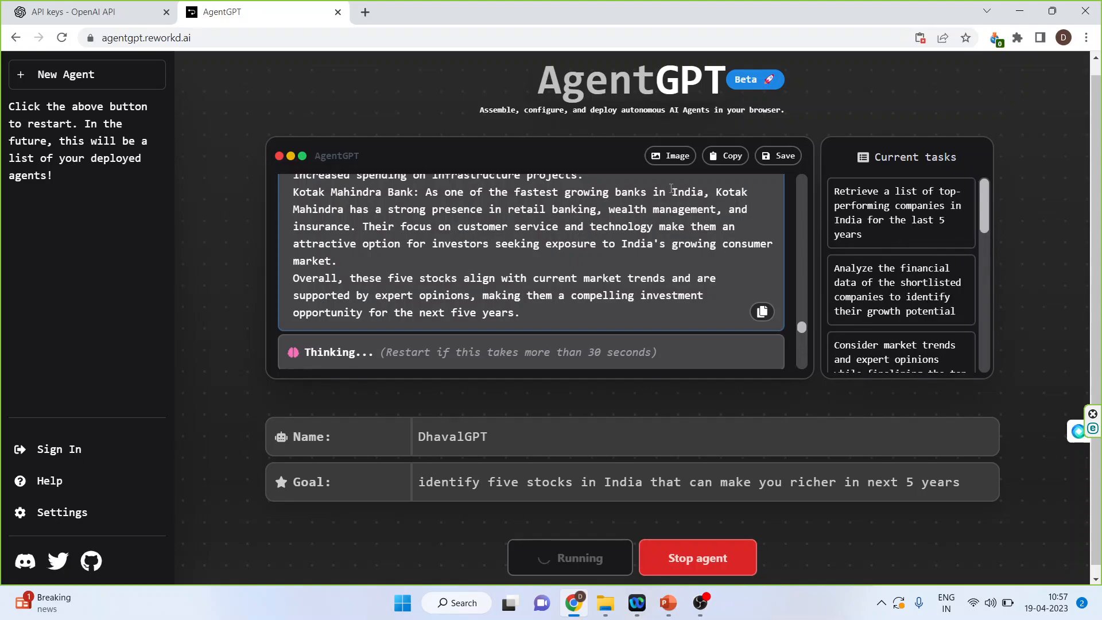
mouse_move(670, 156)
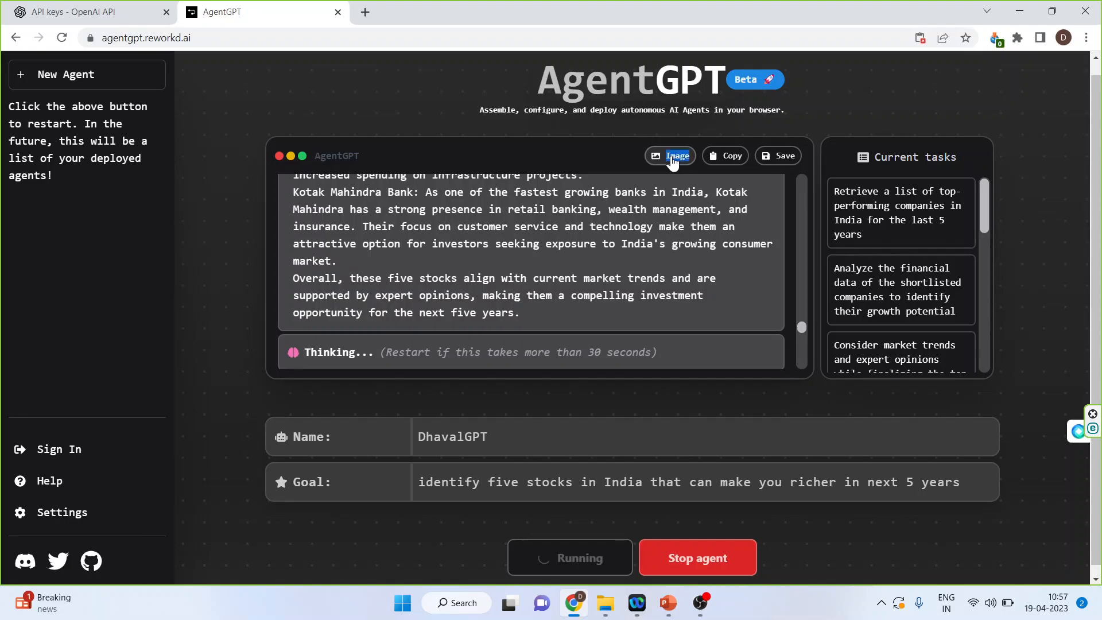
Step: Download DhavalGPT's stock recommendation output as an image
left_click(668, 156)
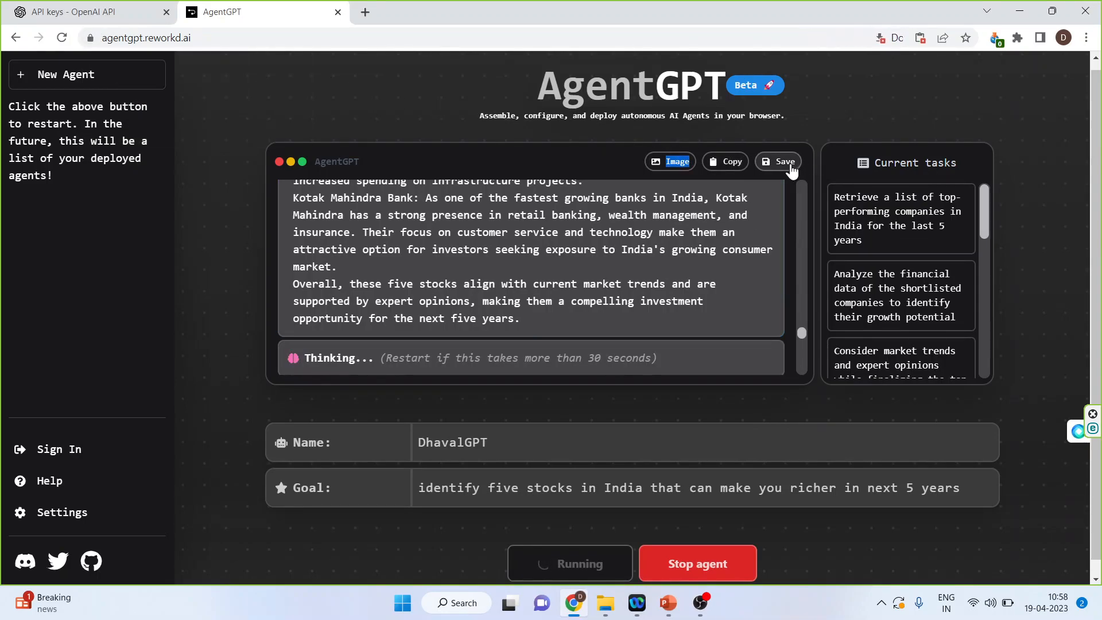
mouse_move(666, 603)
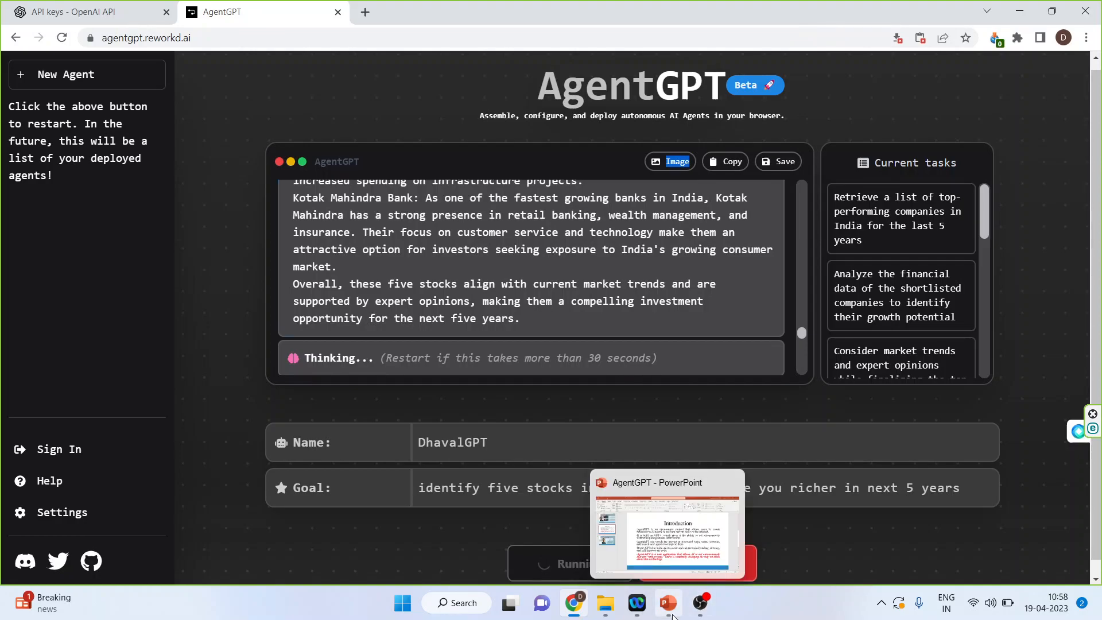